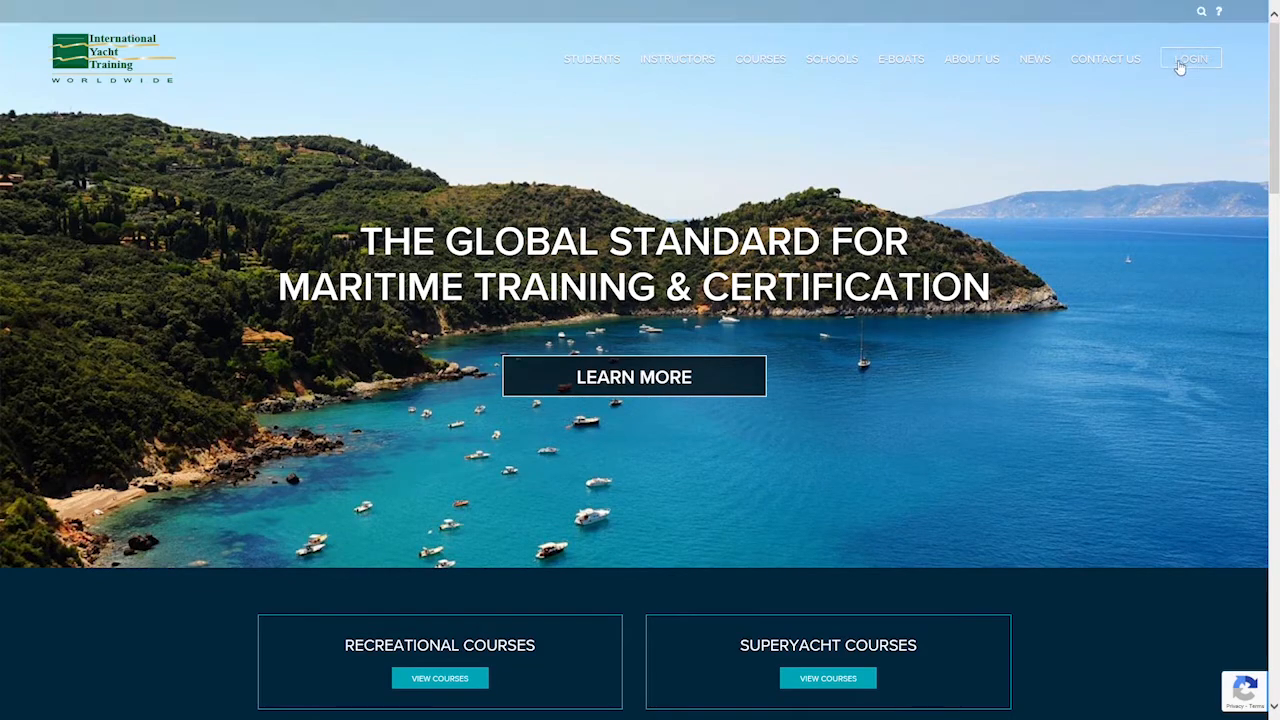
Go from the IYT World home page to the IYTnet account portal
left_click(1190, 58)
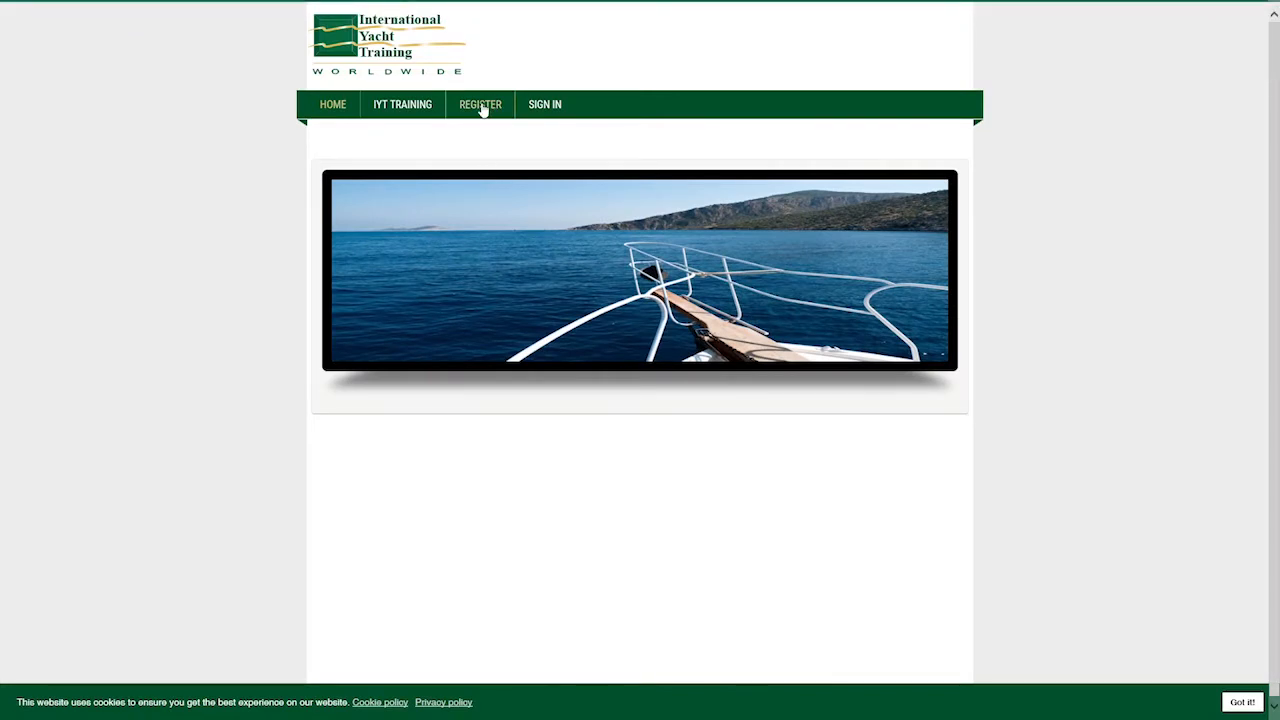
Start a new account registration and close the IYT message about unique account IDs
left_click(480, 104)
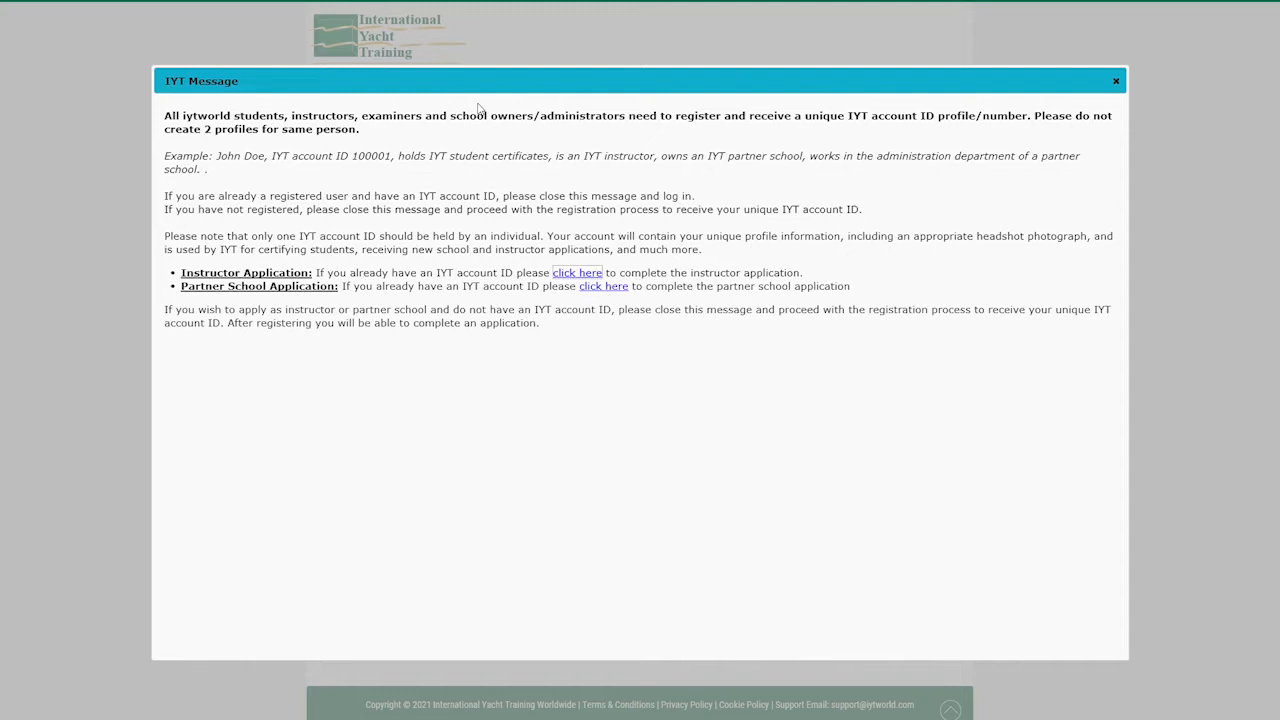
mouse_move(1104, 92)
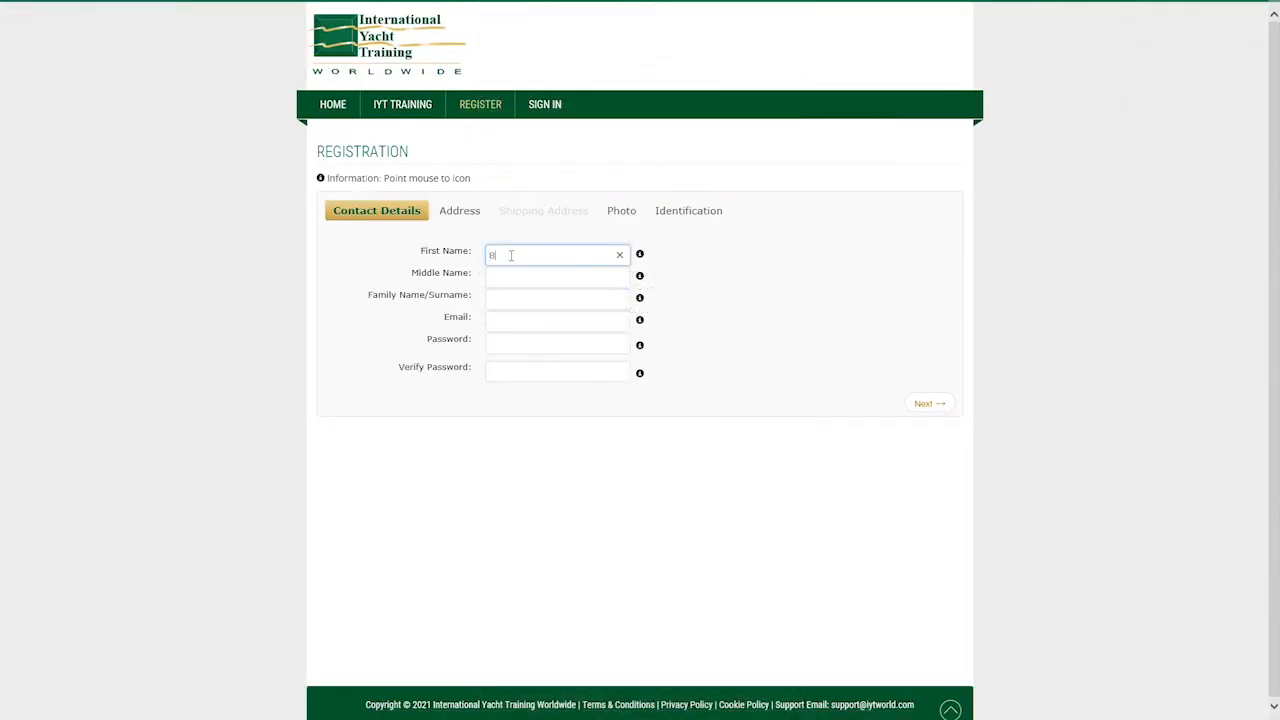
type("ob")
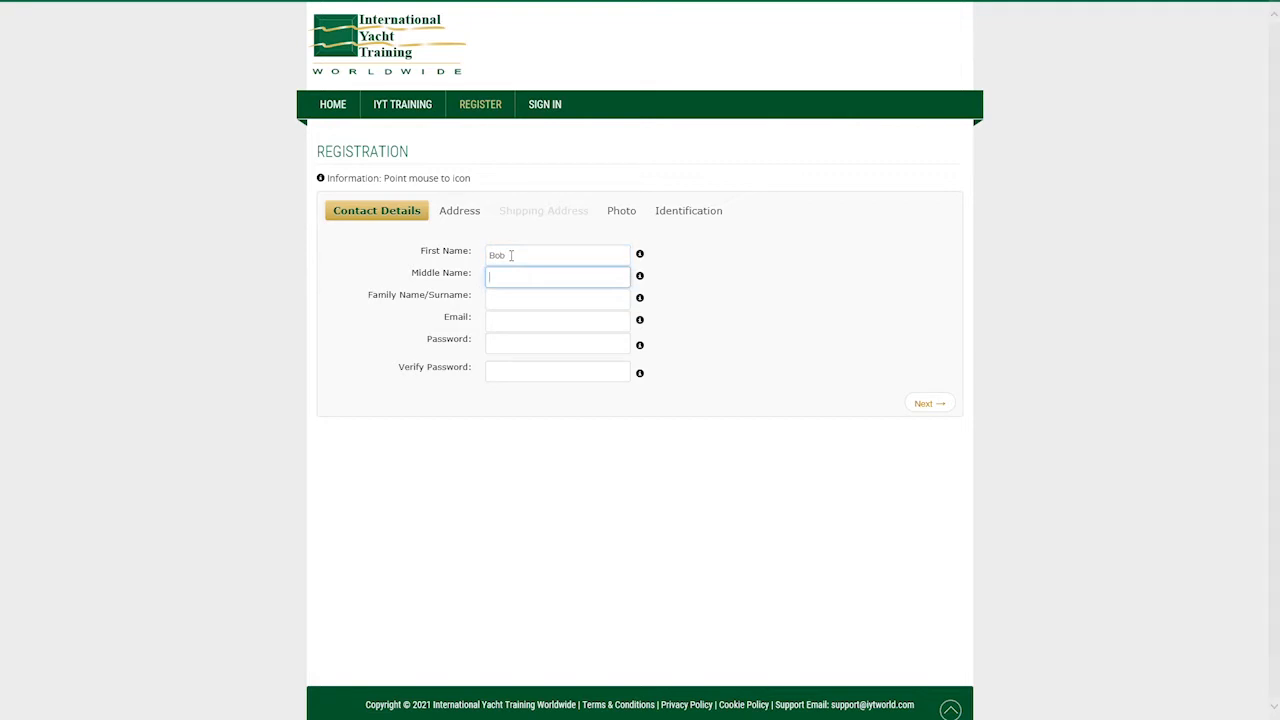
type("Doe")
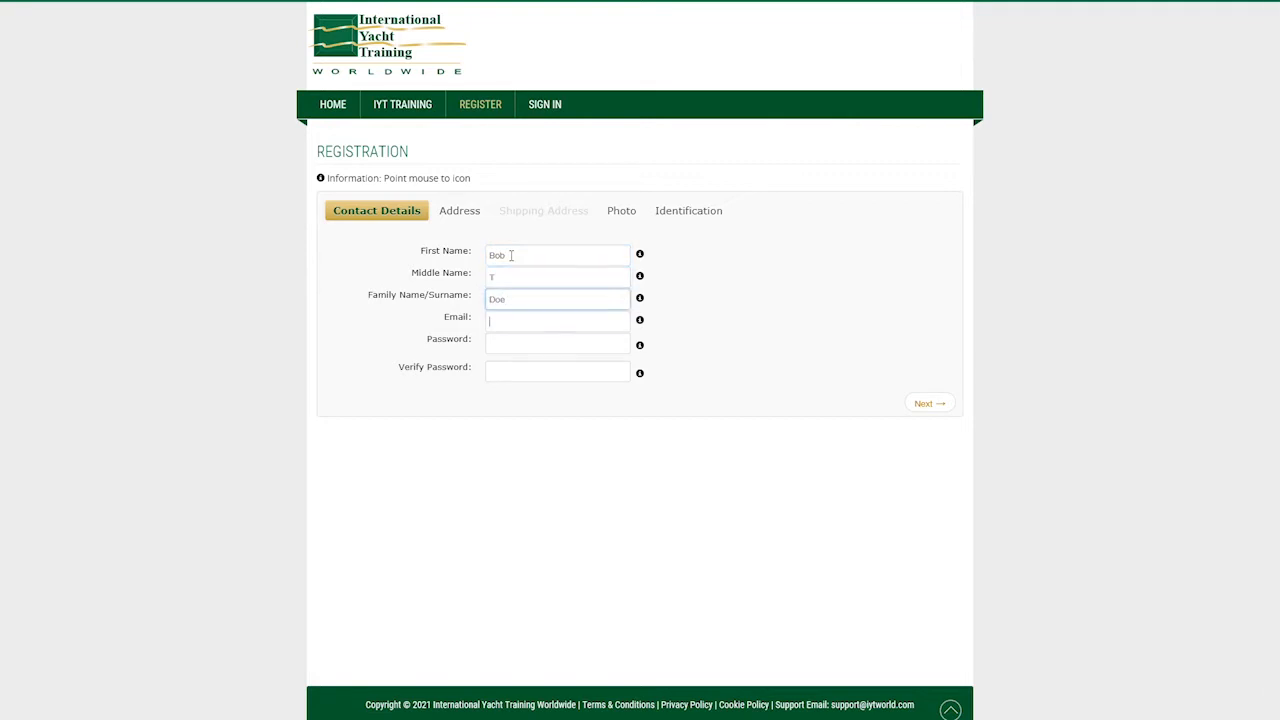
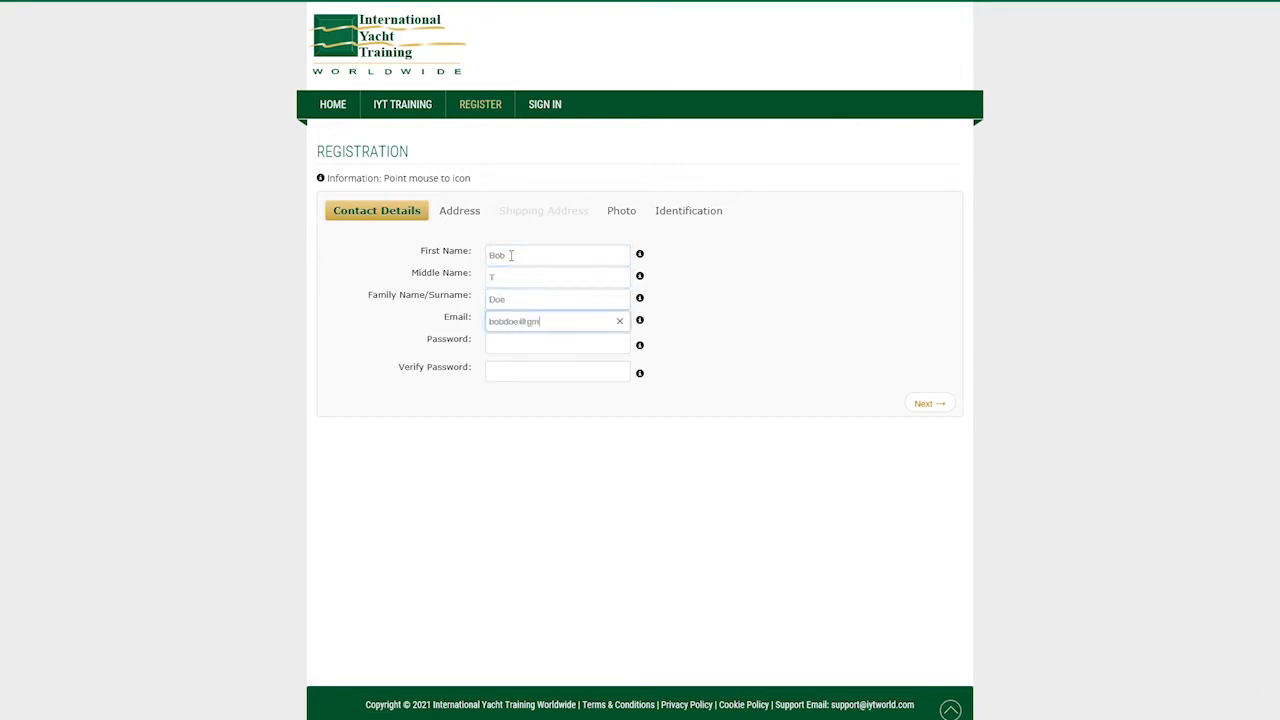
type("**")
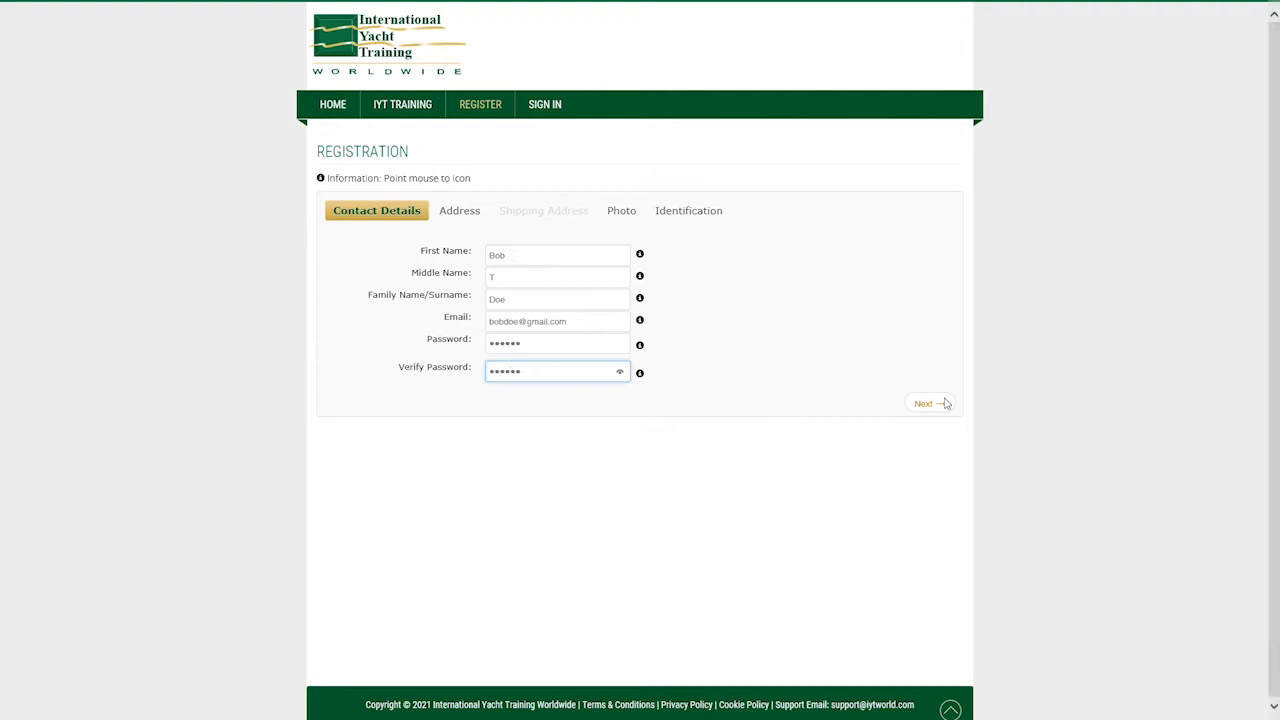
Enter home address 123 Test Street, 70174 Stuttgart, Baden-Württemberg, Germany, phone 1234 56, with shipping marked different
left_click(924, 404)
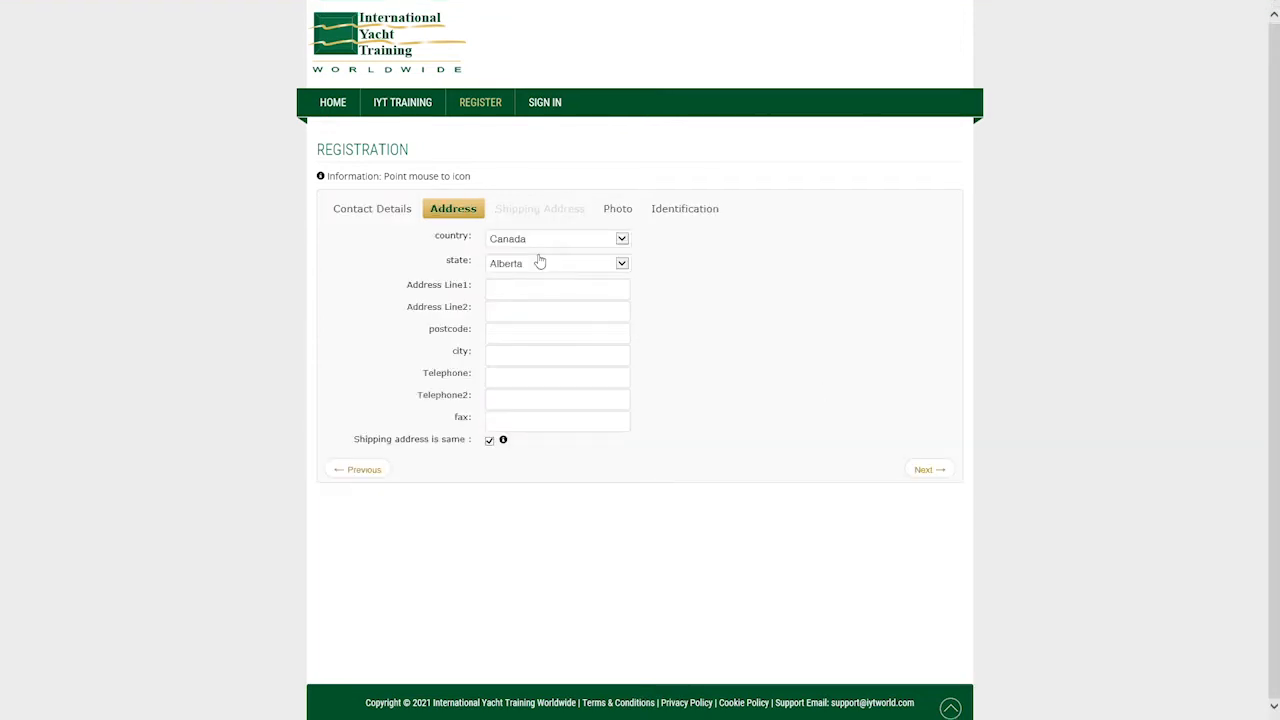
left_click(556, 238)
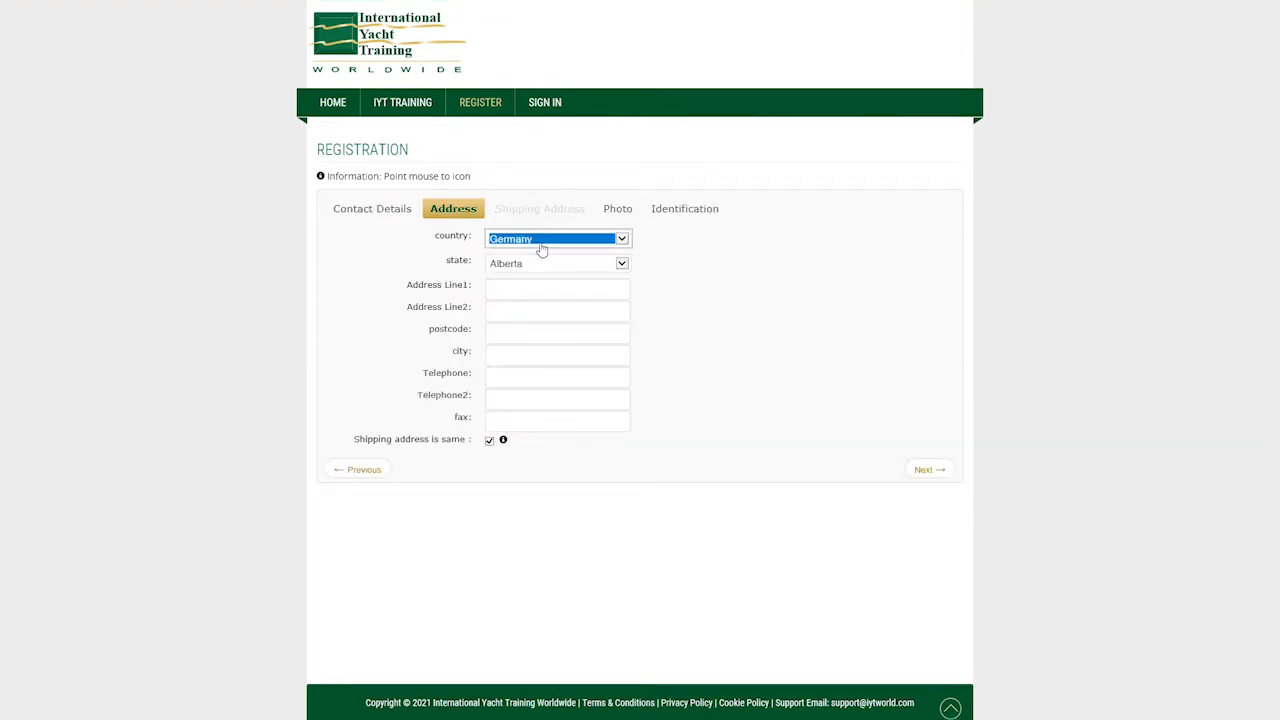
left_click(556, 264)
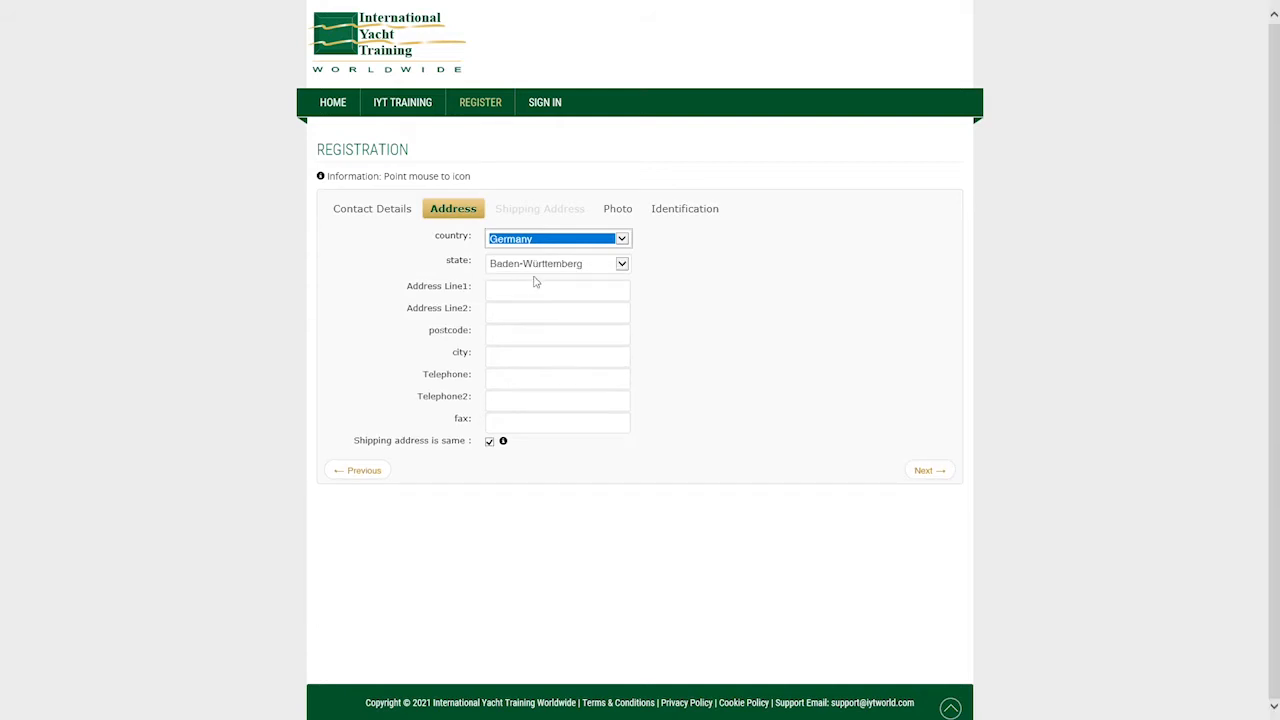
type("123")
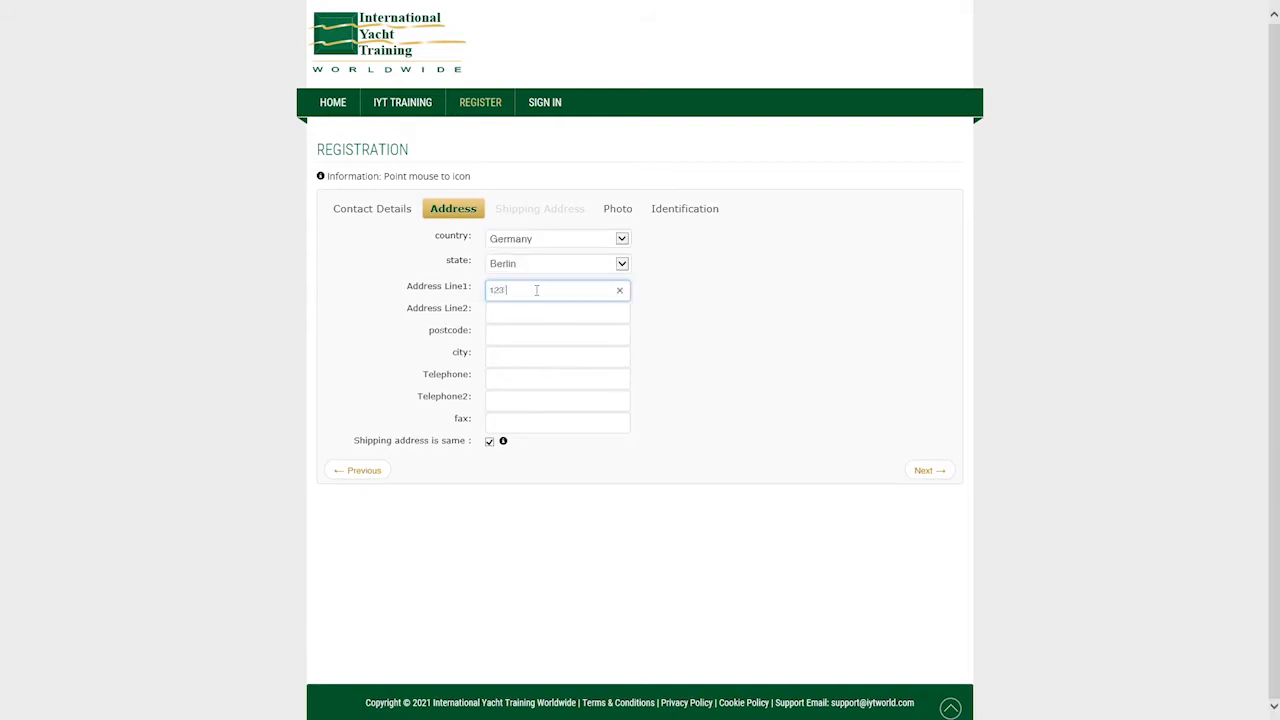
type("Test Street")
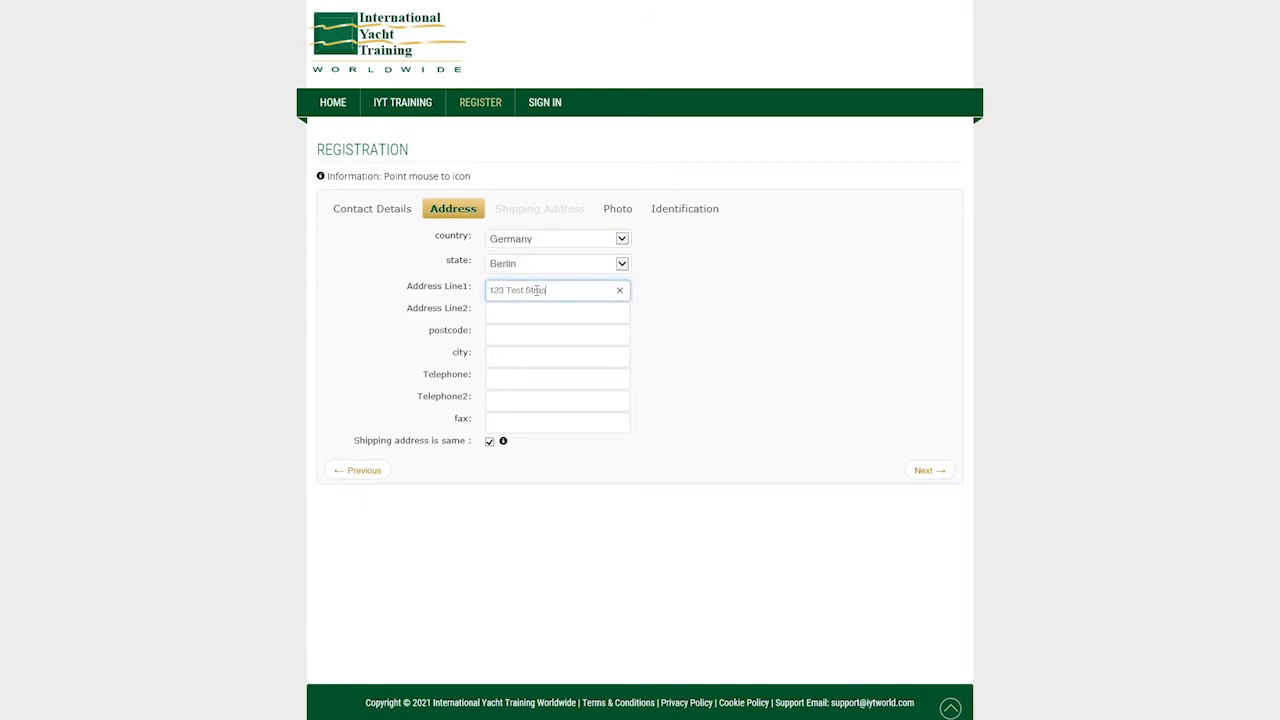
type("70174")
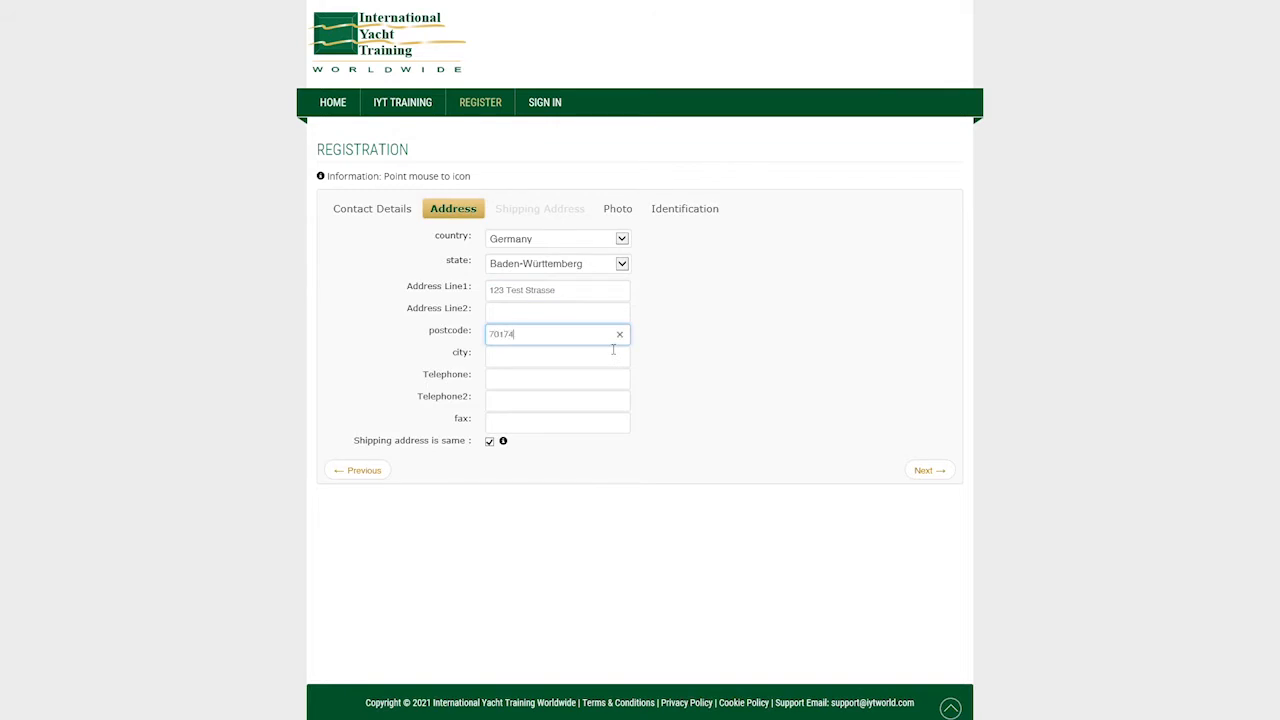
type("Stuttgart")
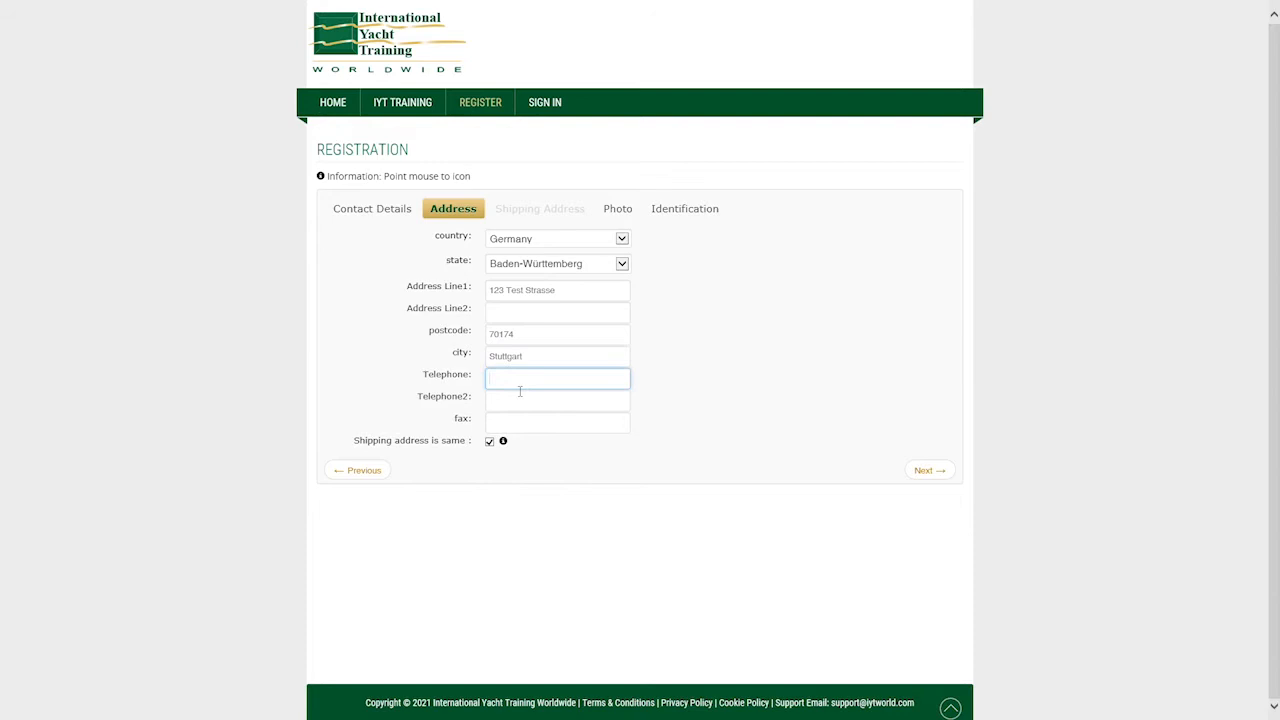
type("1234 5678 910")
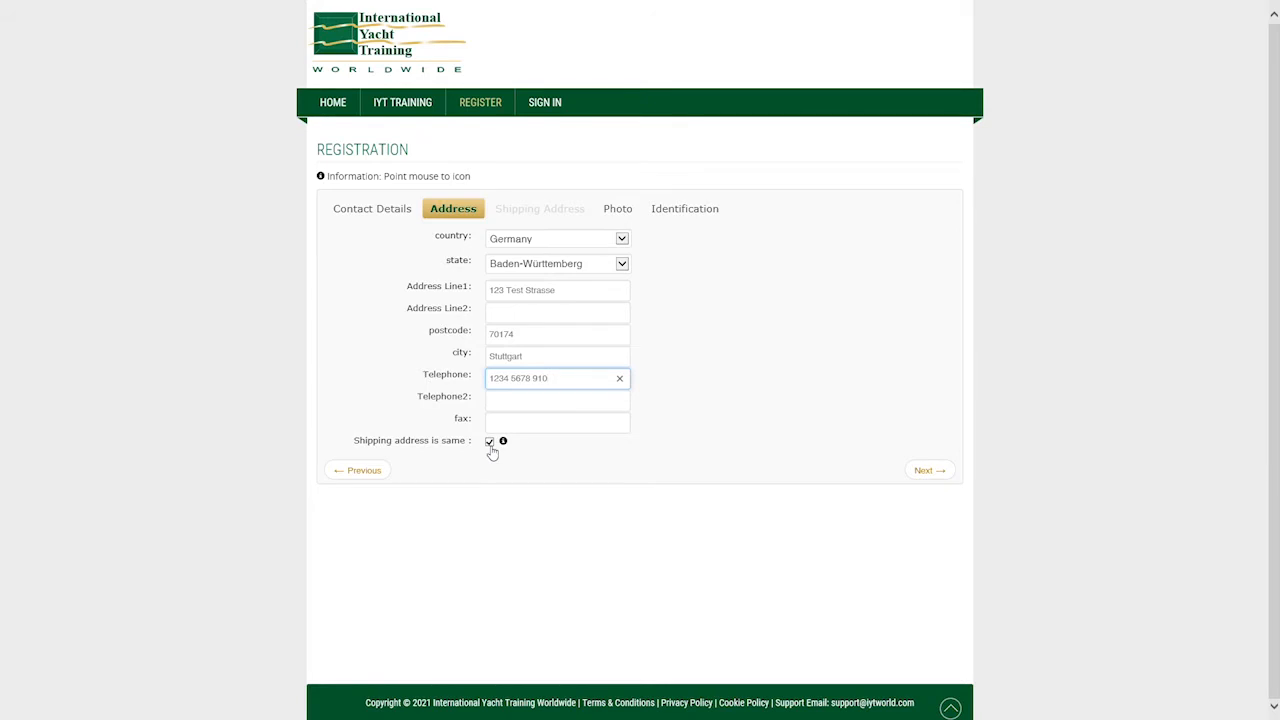
mouse_move(504, 442)
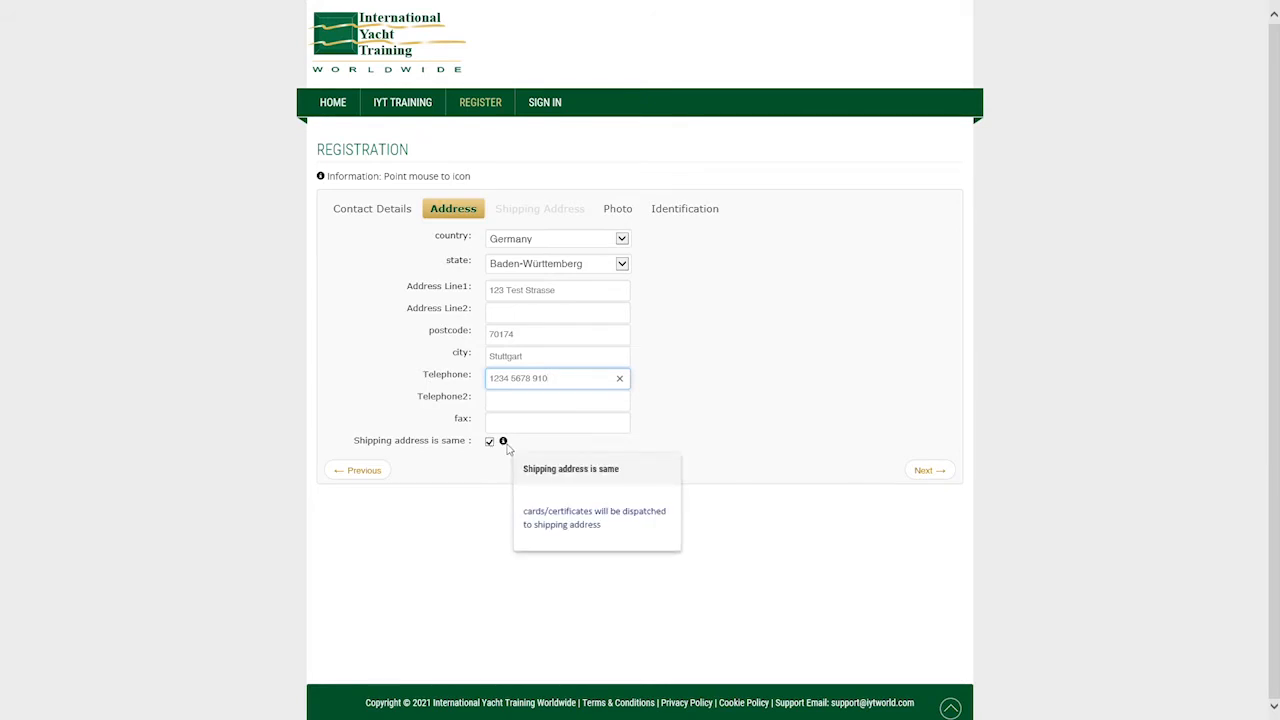
left_click(490, 442)
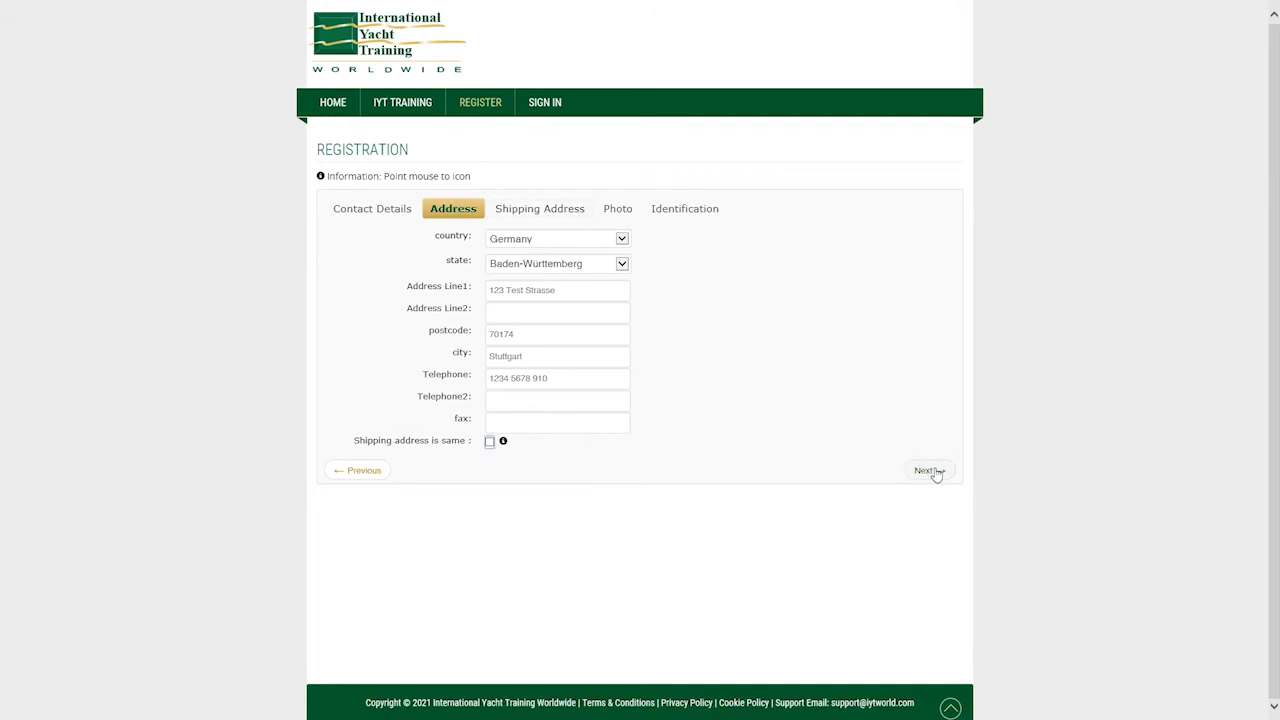
Enter shipping address 123 Sample Street, 29600 Marbella, Málaga, Spain, with telephone 1234
left_click(928, 470)
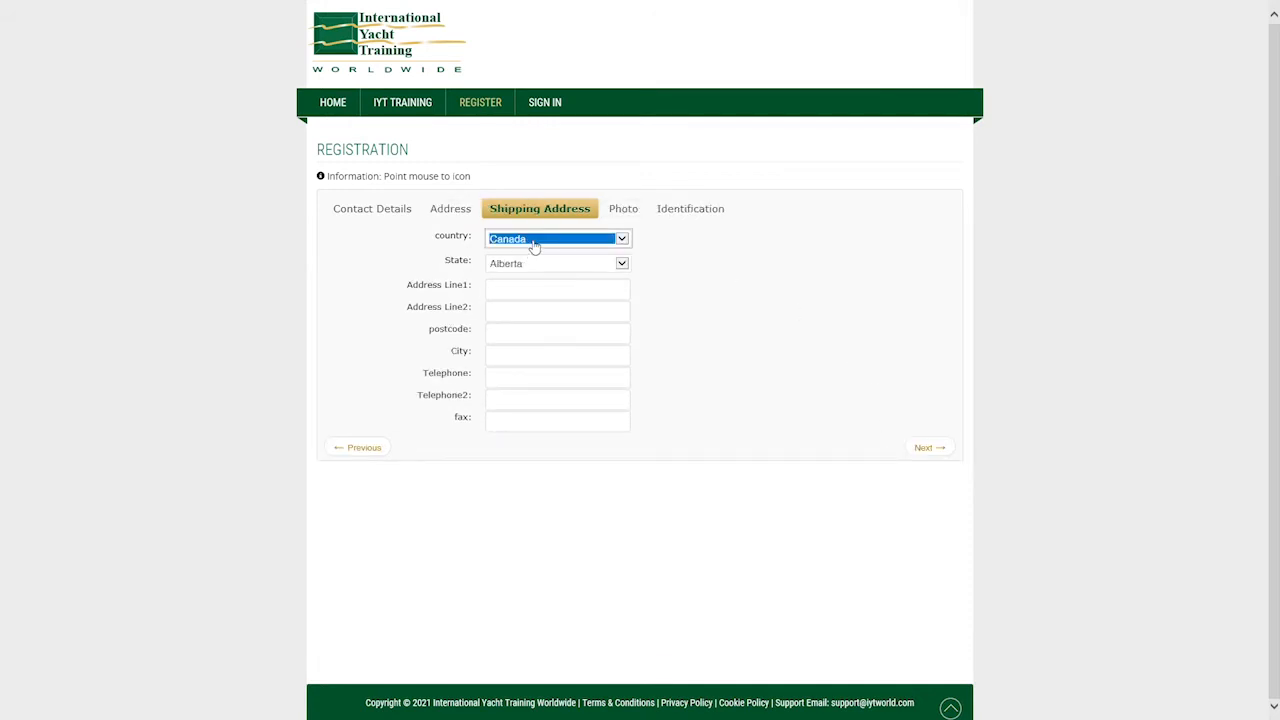
left_click(556, 238)
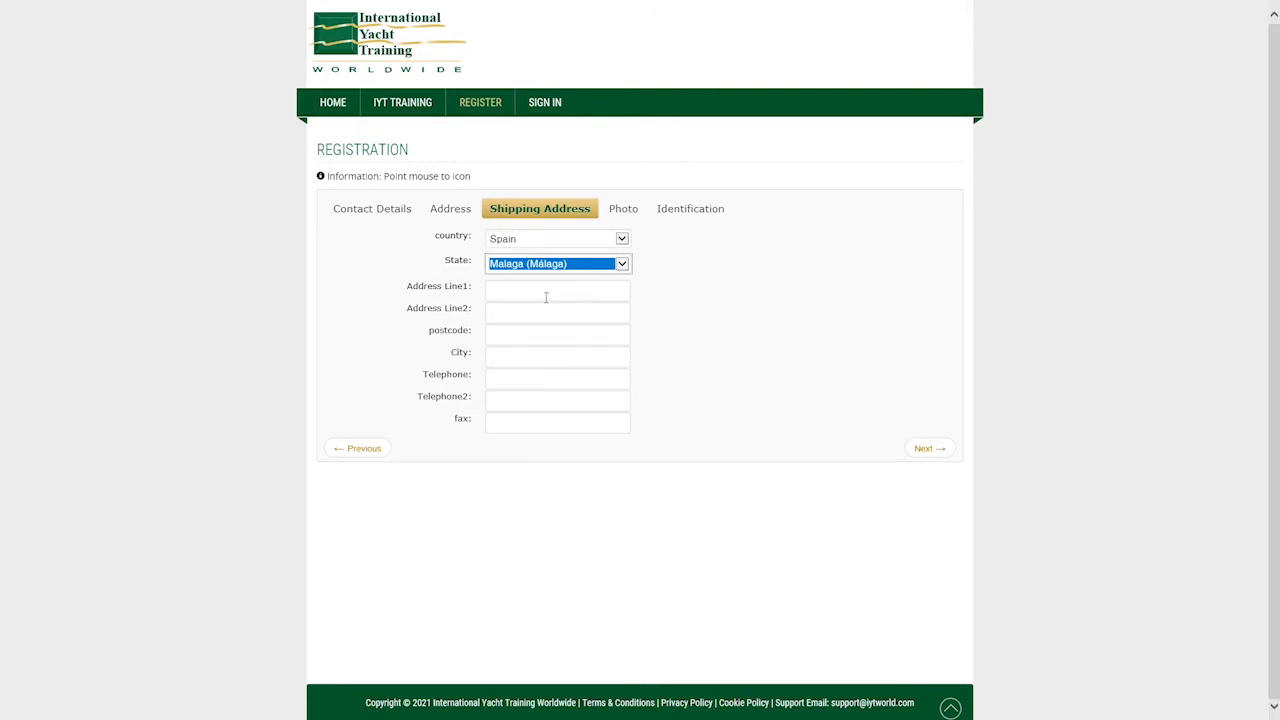
type("123")
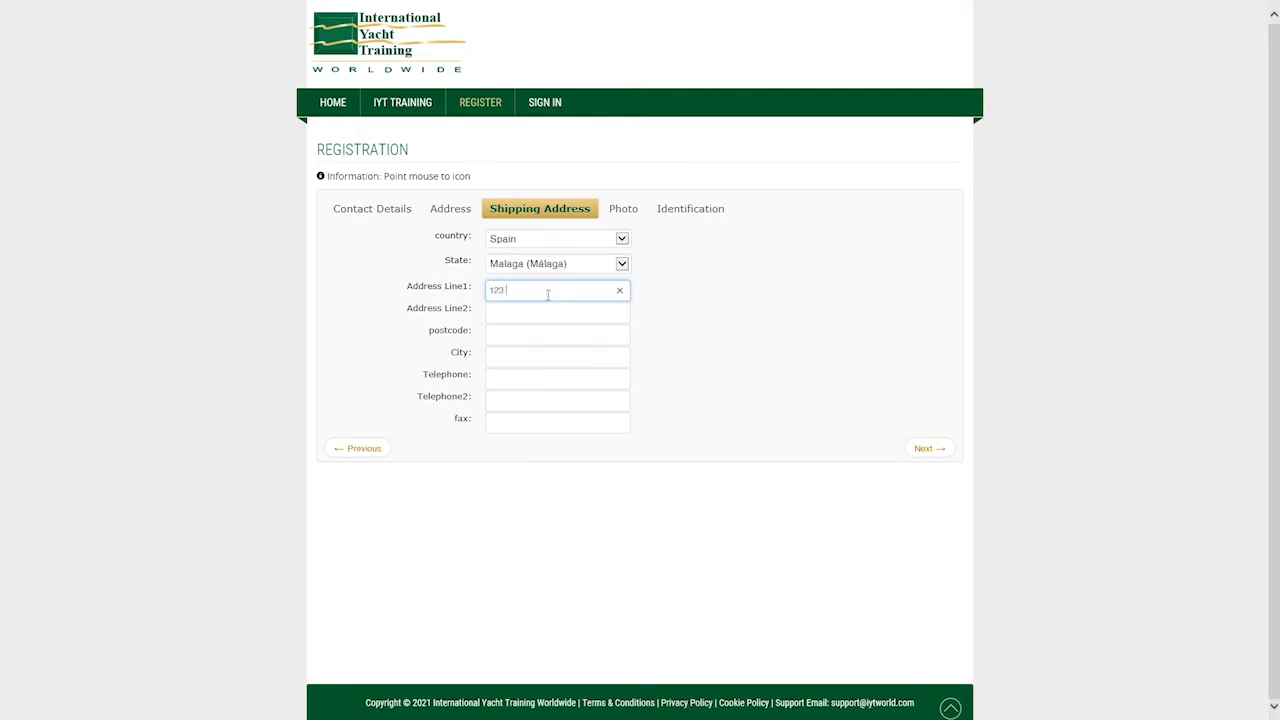
type("Sample")
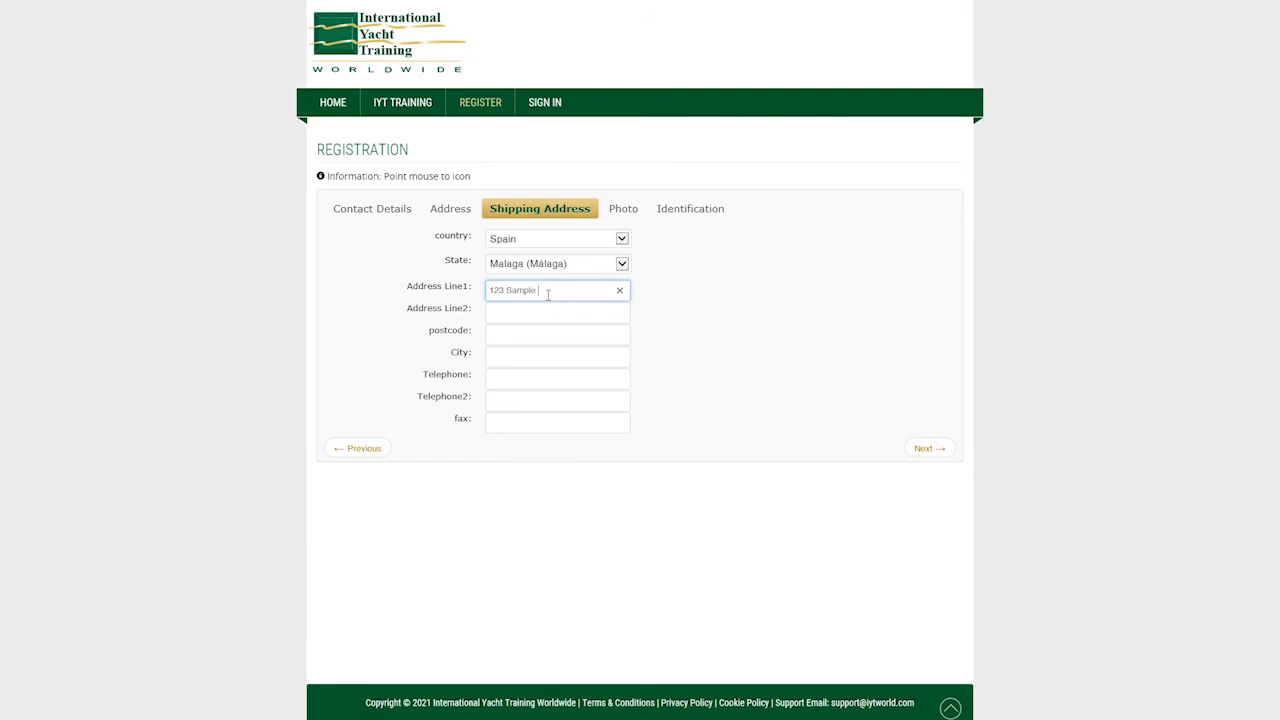
type("Street")
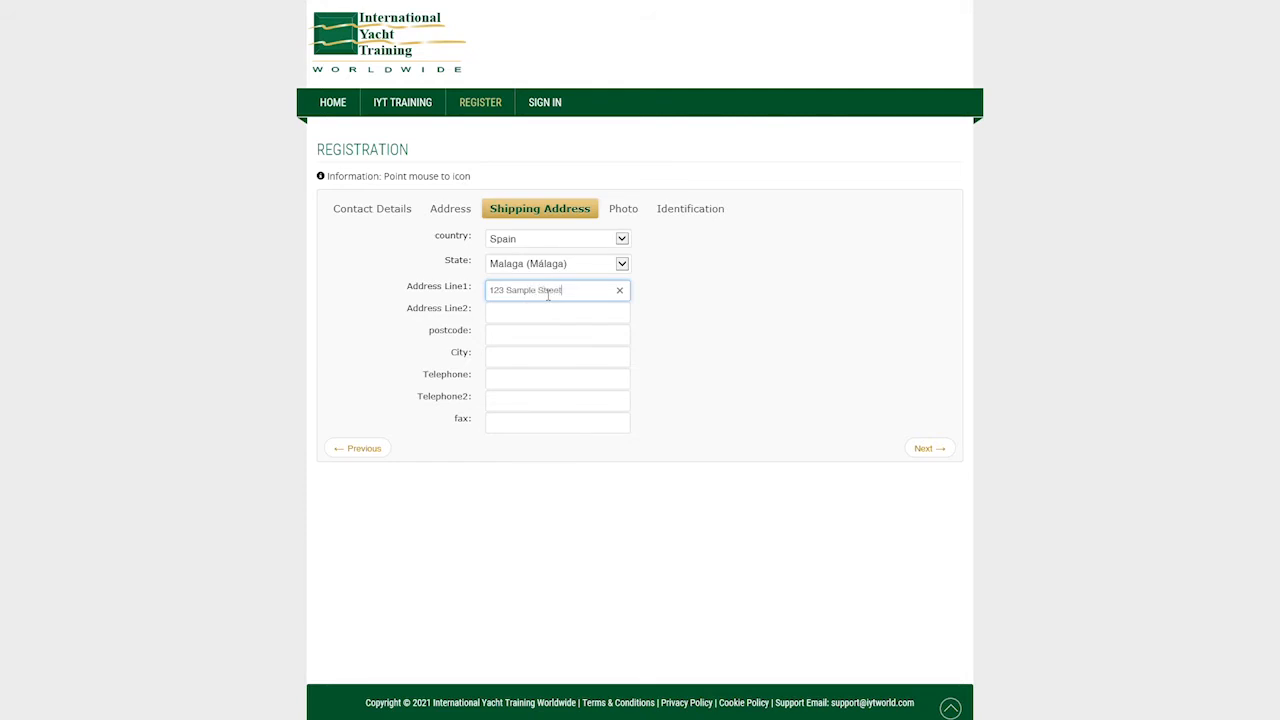
type("29600")
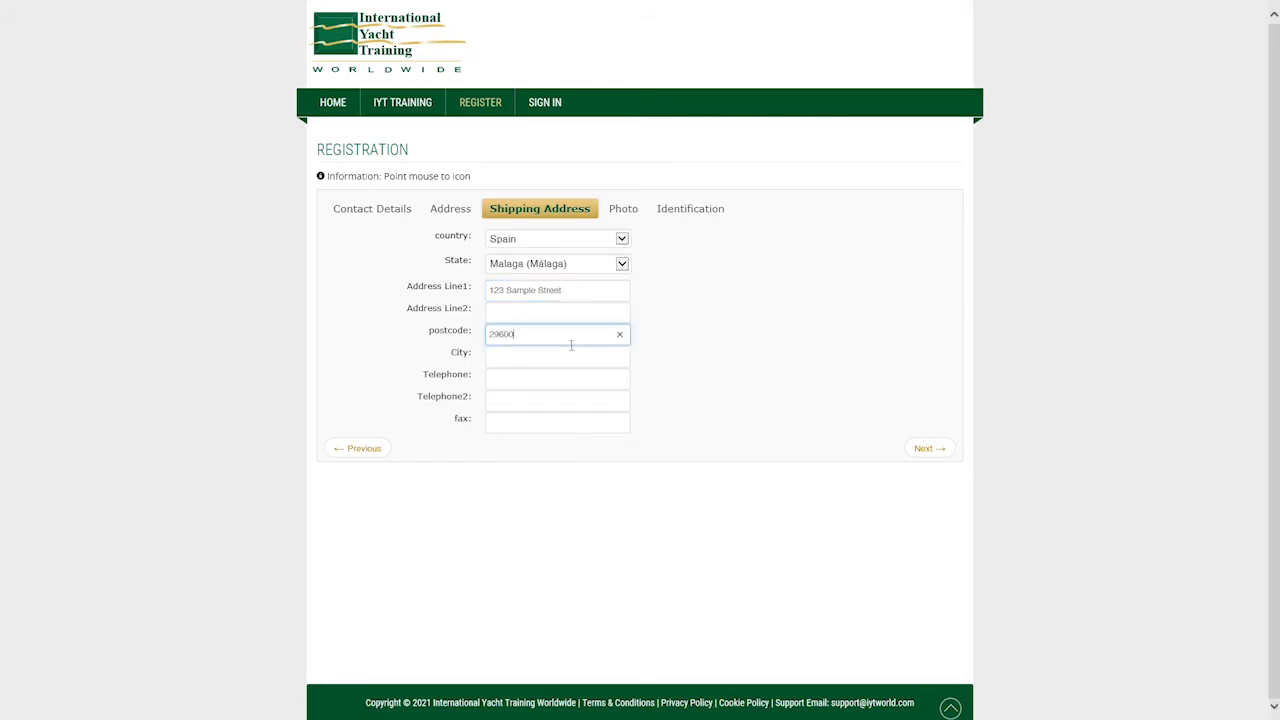
type("Marbella")
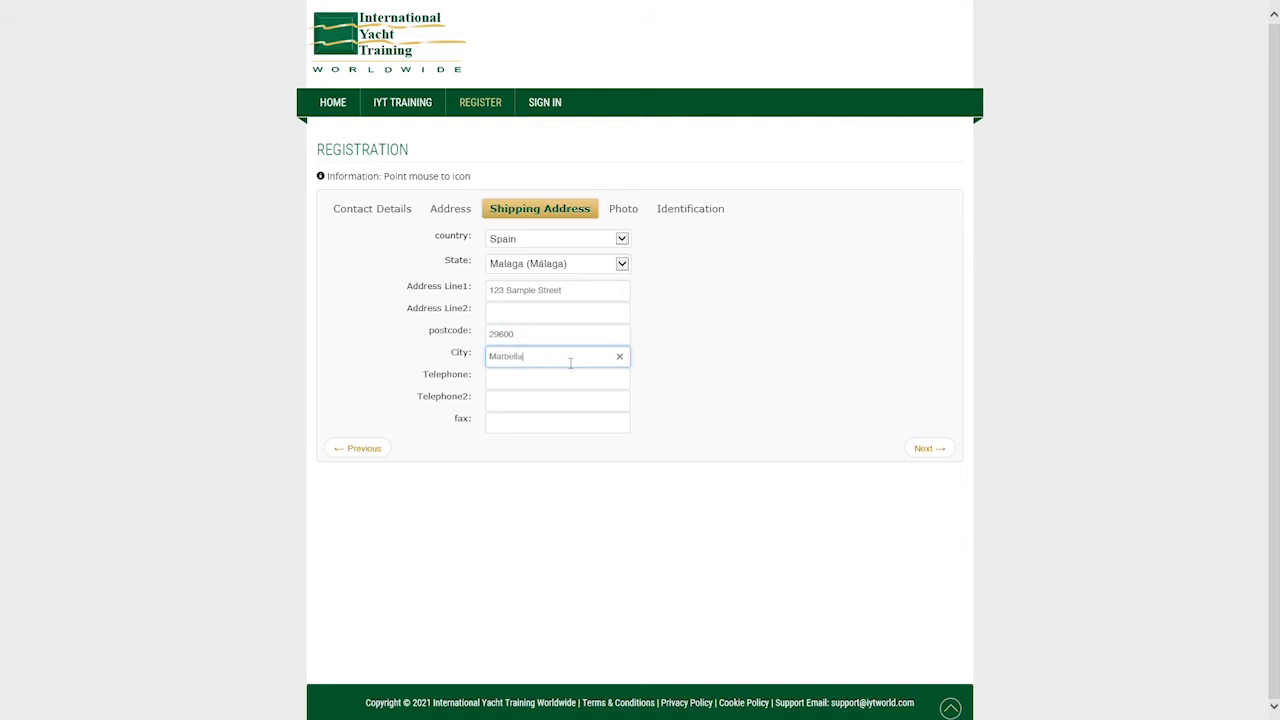
type("1234 567 891")
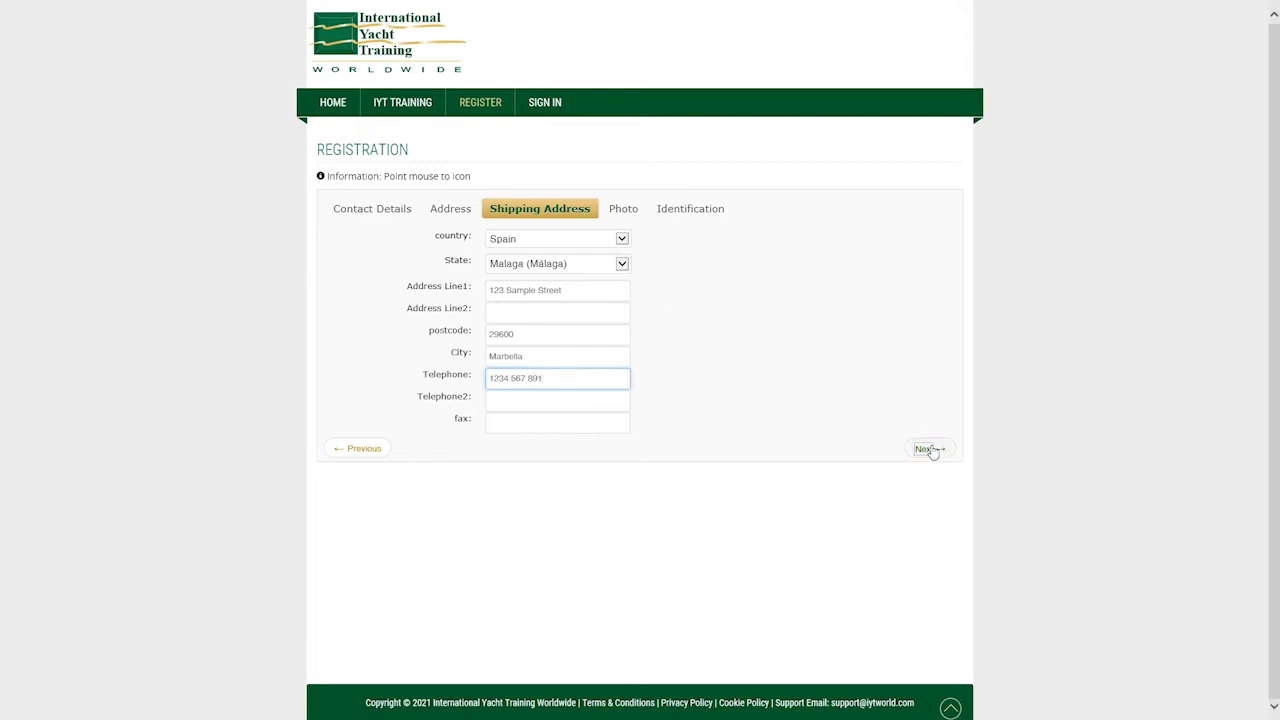
Set gender to Male with birth date 22 May on the photo step and continue to Identification
left_click(928, 448)
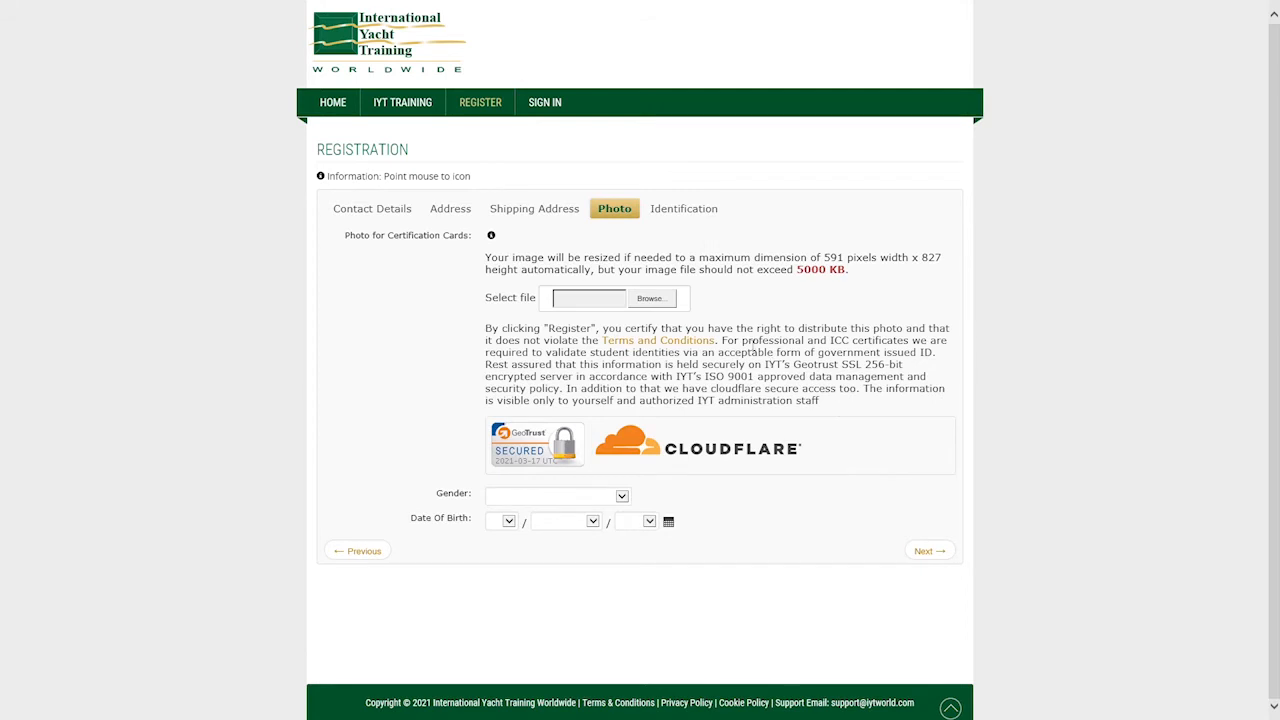
mouse_move(652, 298)
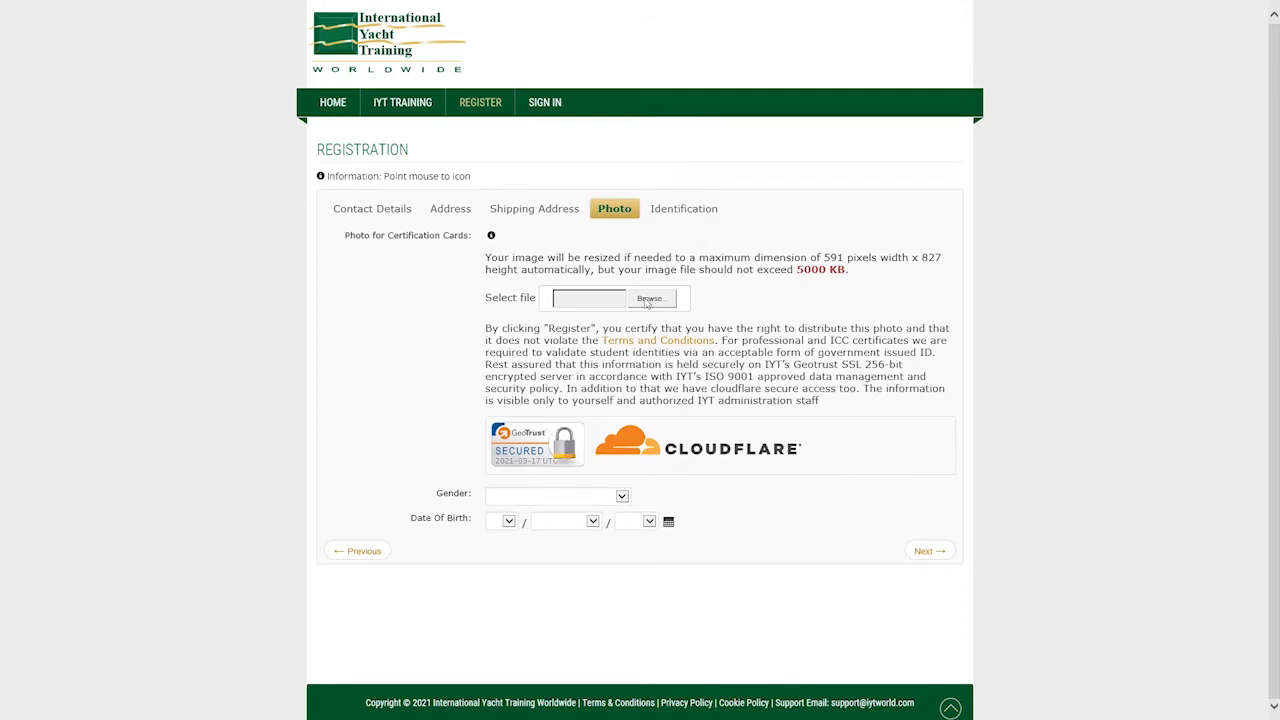
mouse_move(532, 344)
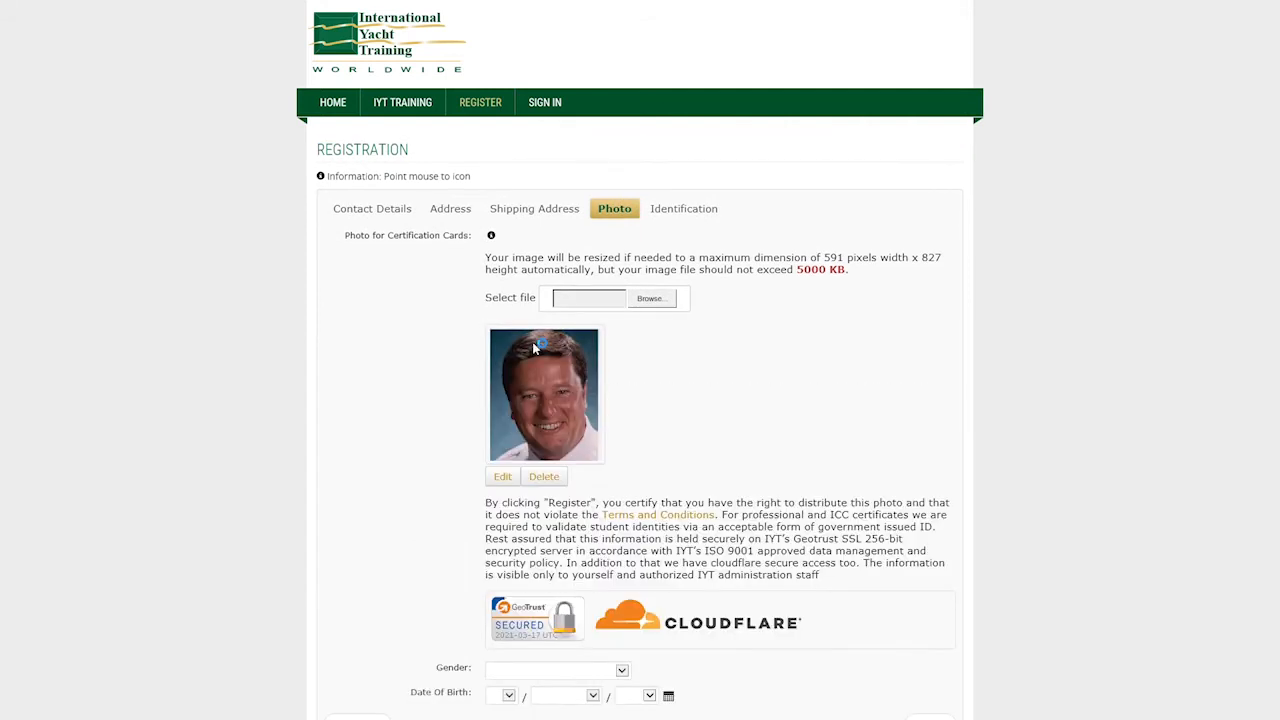
scroll("down", 3)
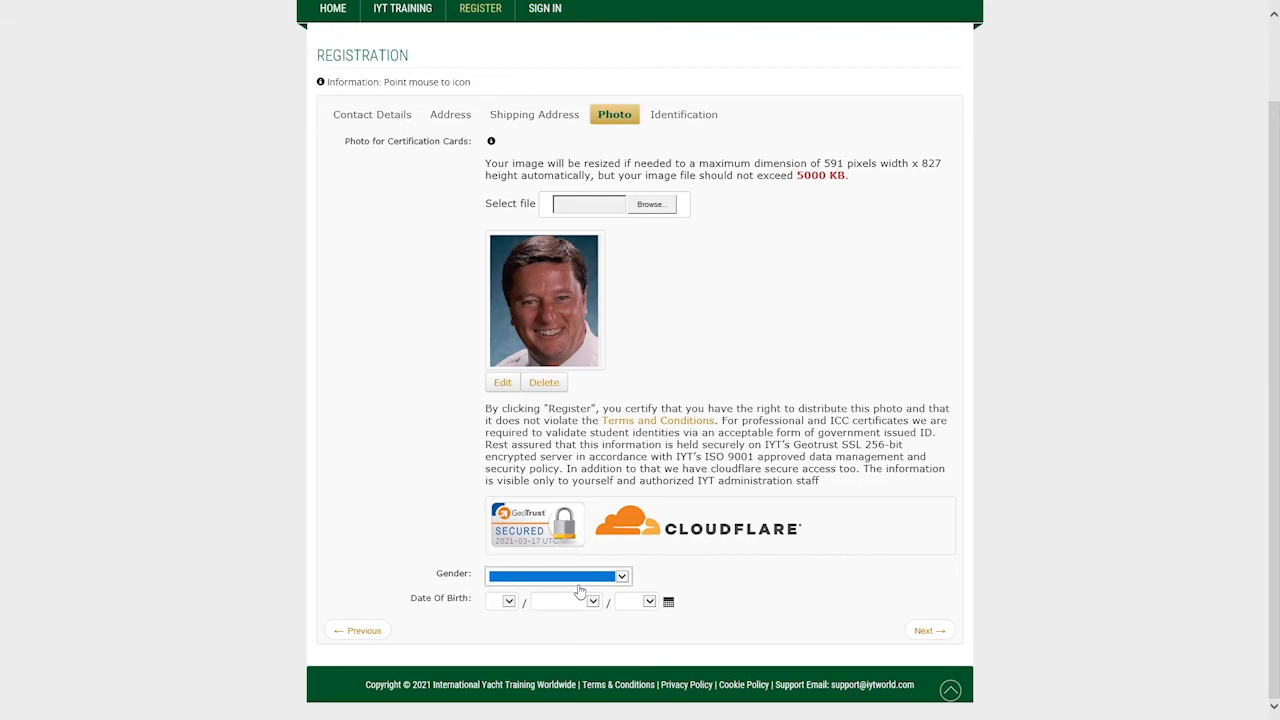
left_click(556, 576)
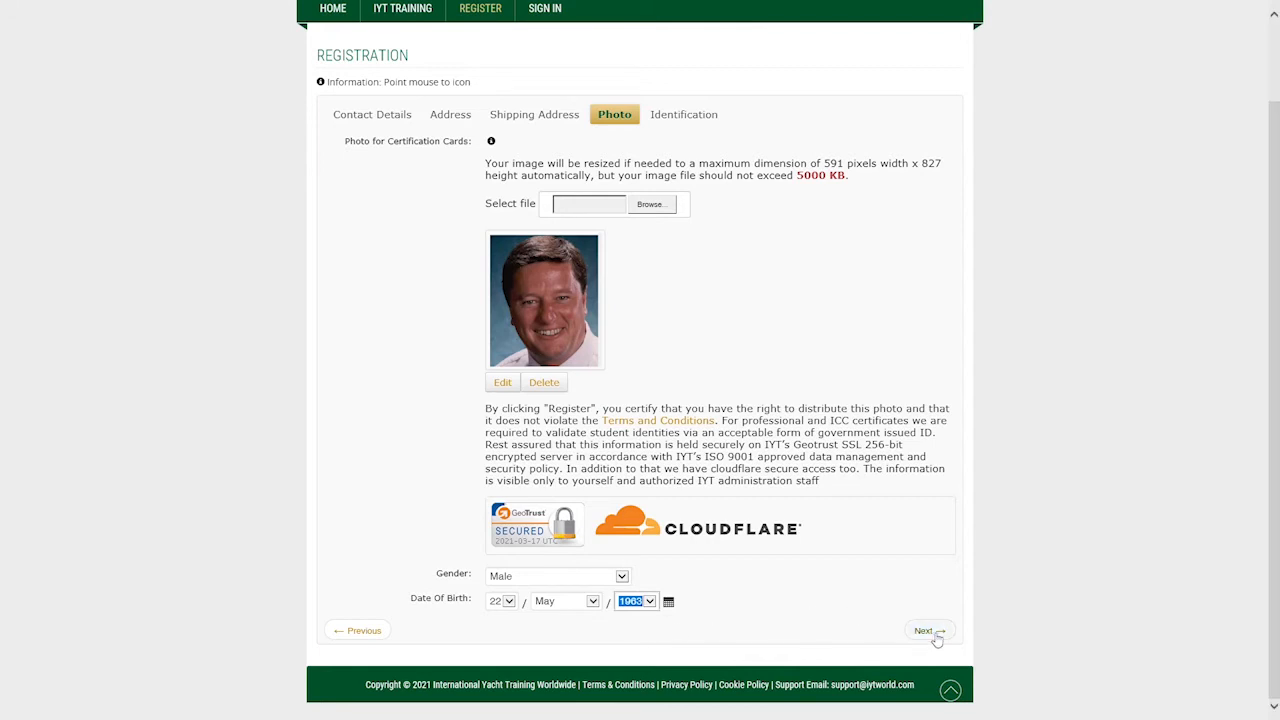
left_click(928, 630)
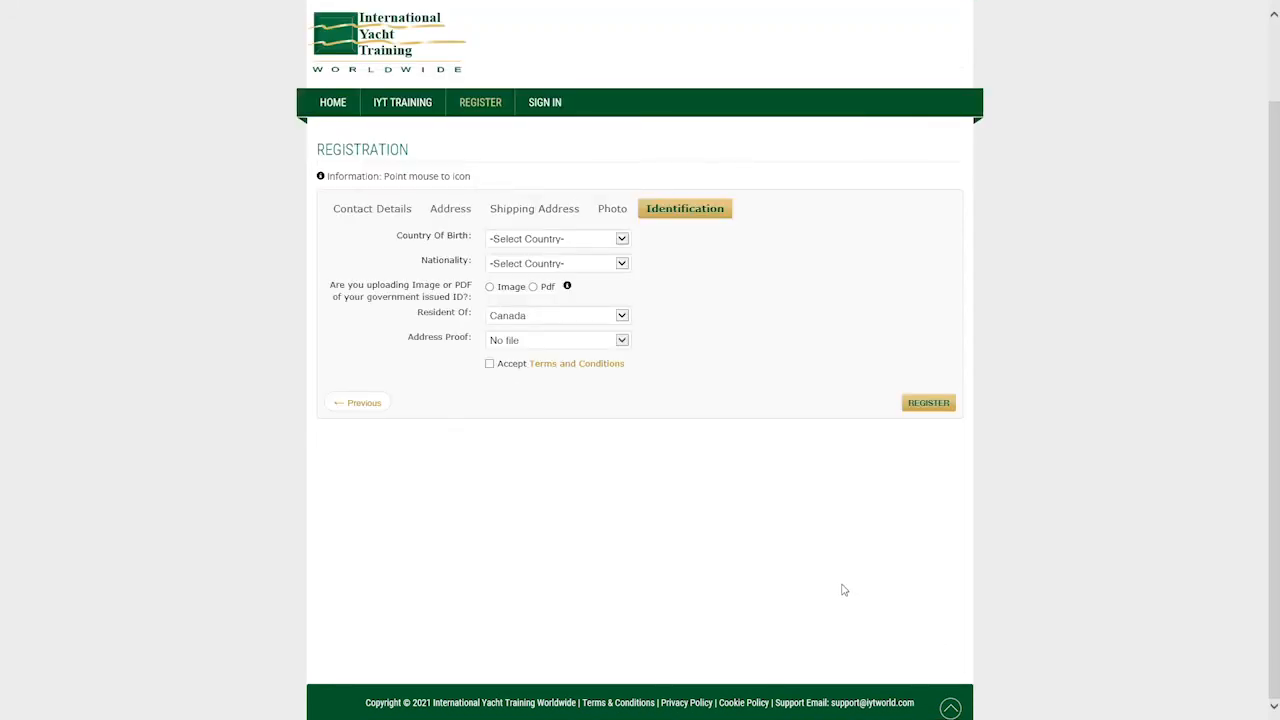
Set country of birth and nationality to Germany and choose Image for the government ID
left_click(556, 238)
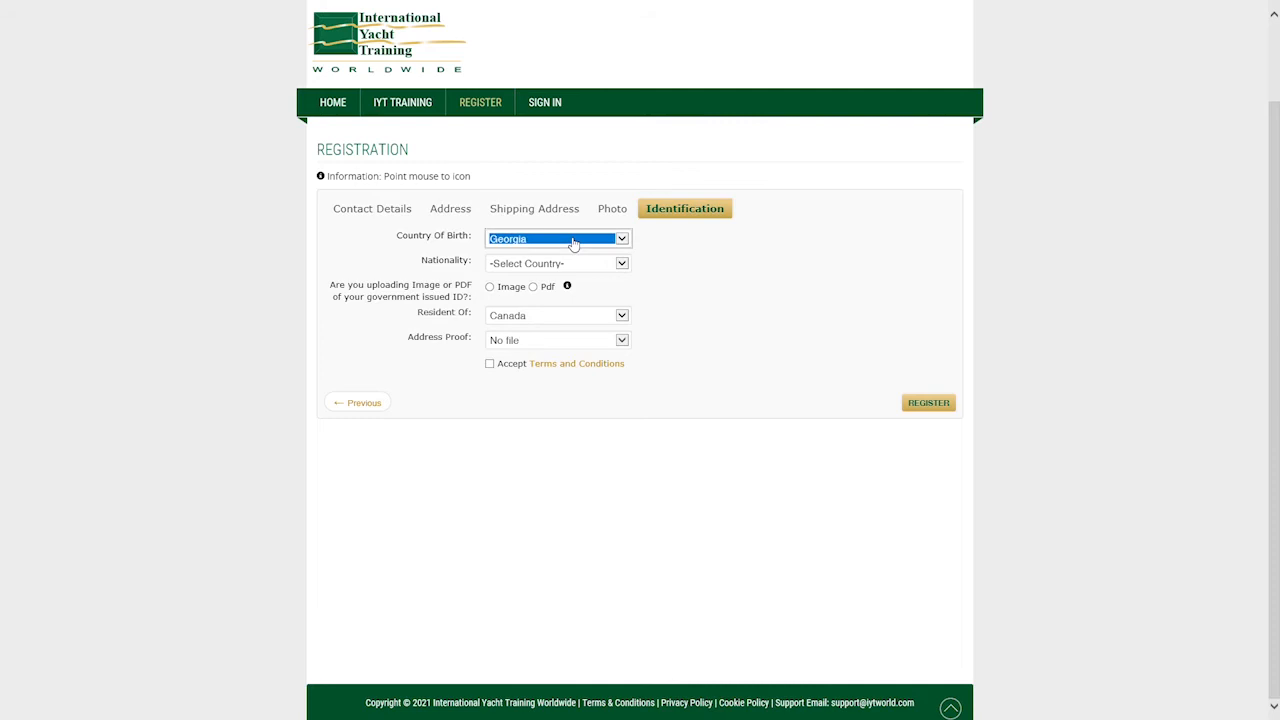
left_click(556, 238)
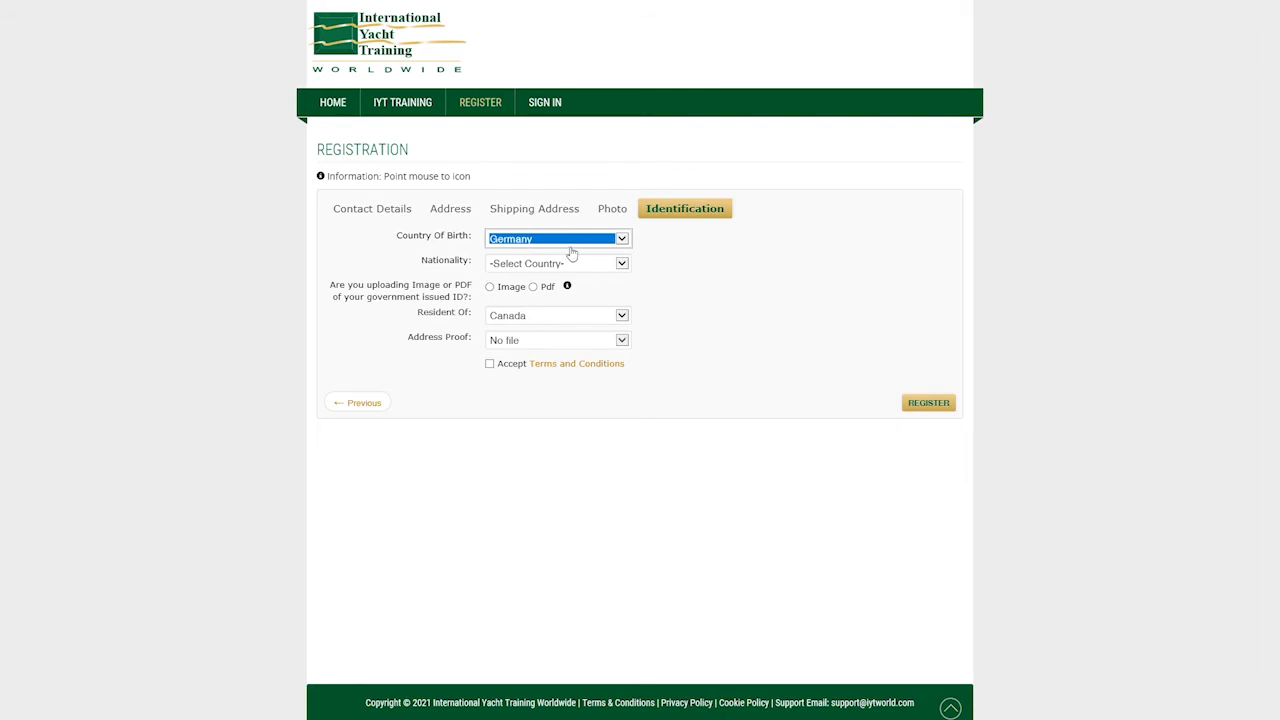
left_click(556, 264)
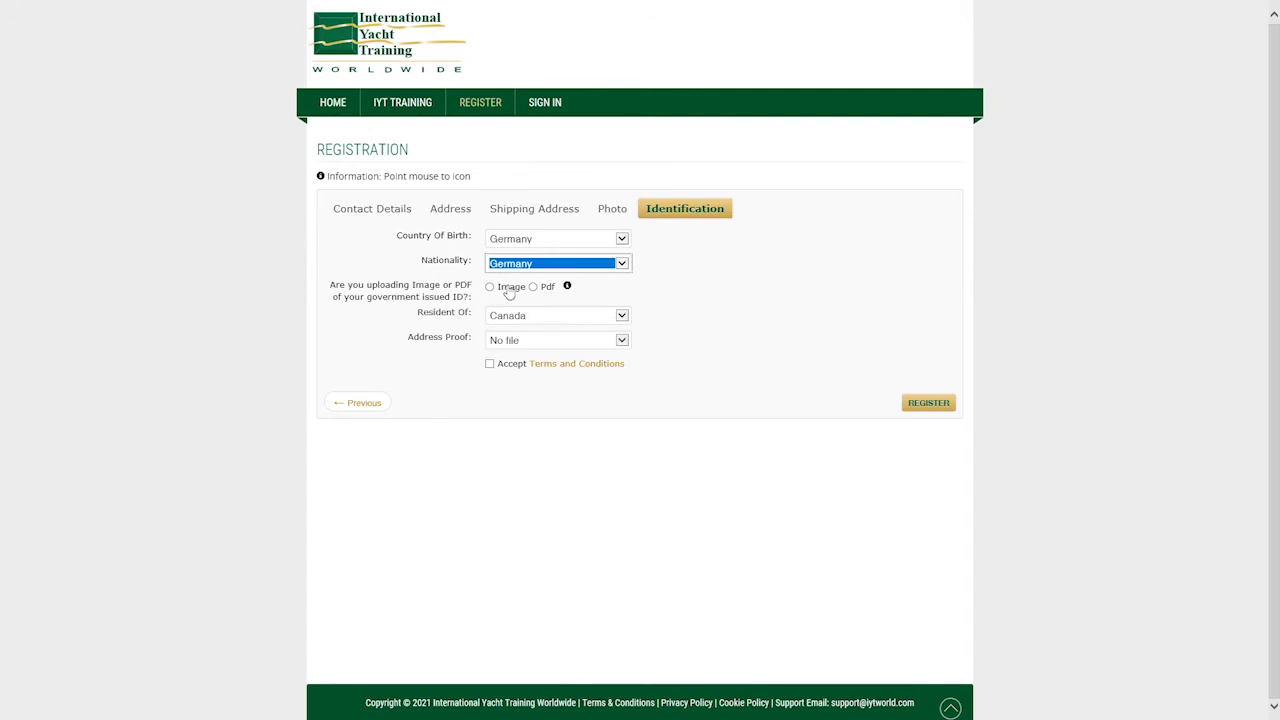
left_click(490, 288)
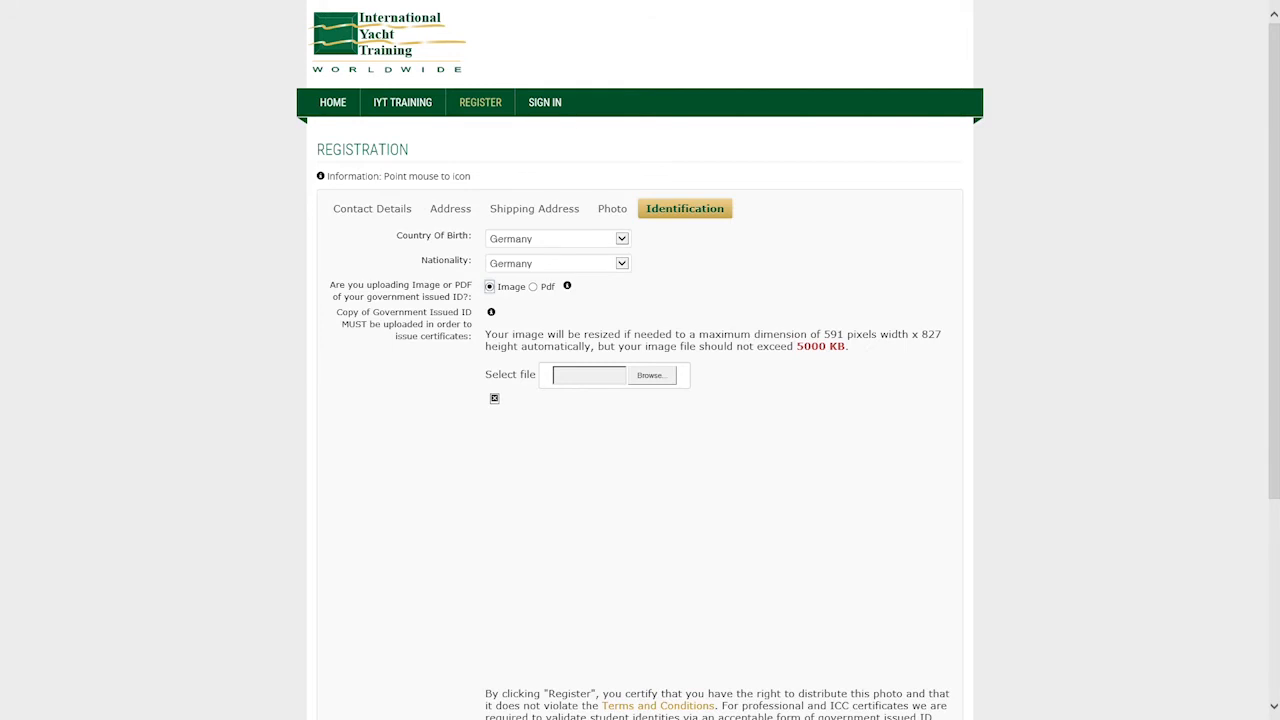
mouse_move(1120, 148)
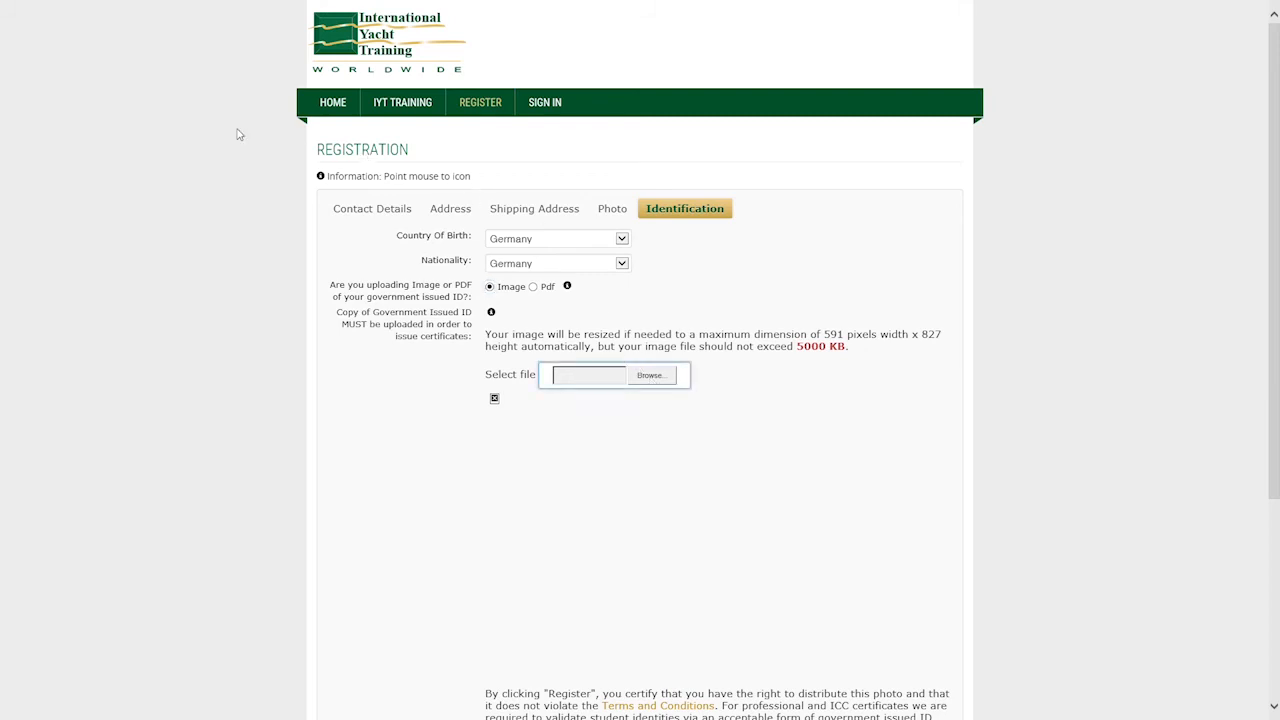
Upload the passport image, set Resident Of to Spain and choose Upload file for address proof
left_click(652, 376)
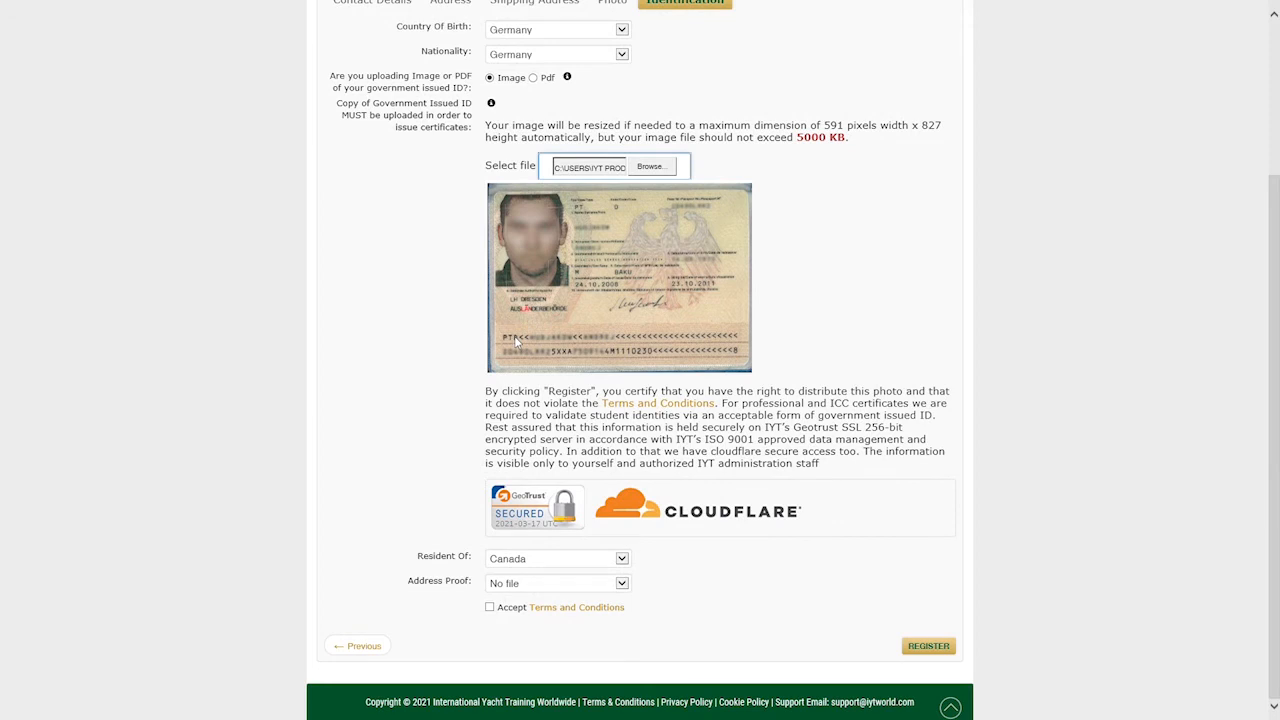
left_click(556, 558)
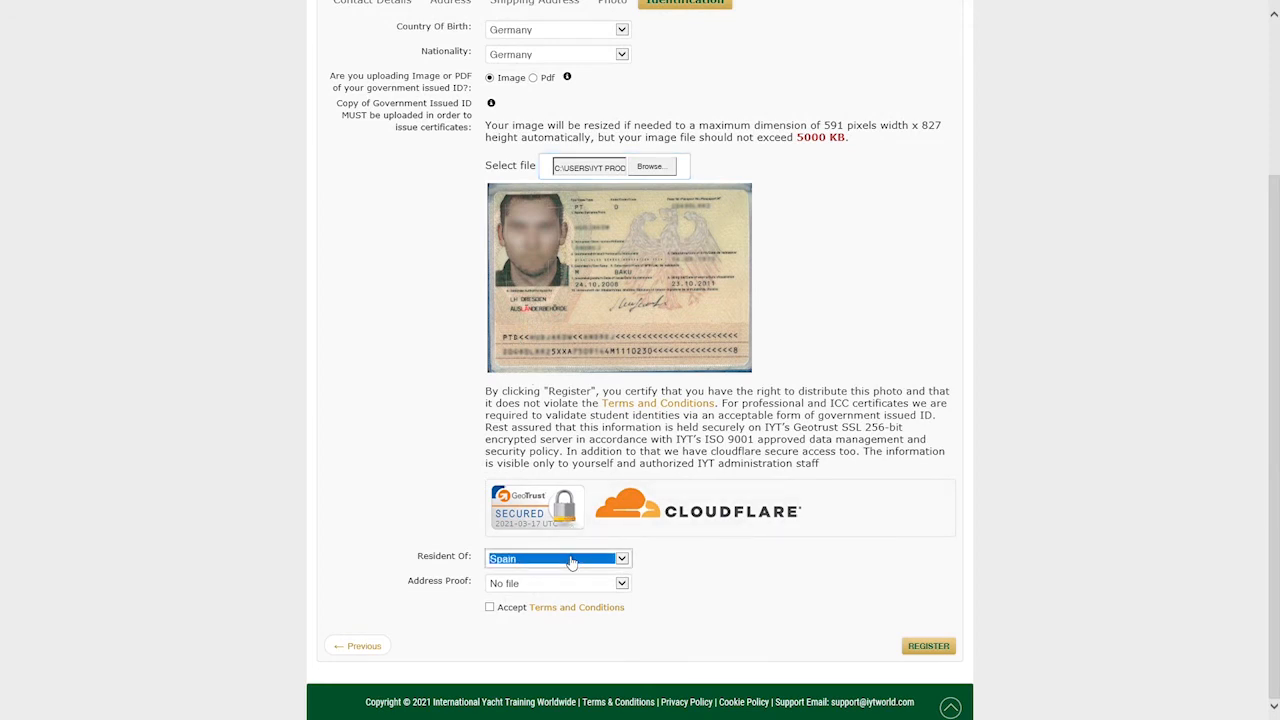
mouse_move(568, 588)
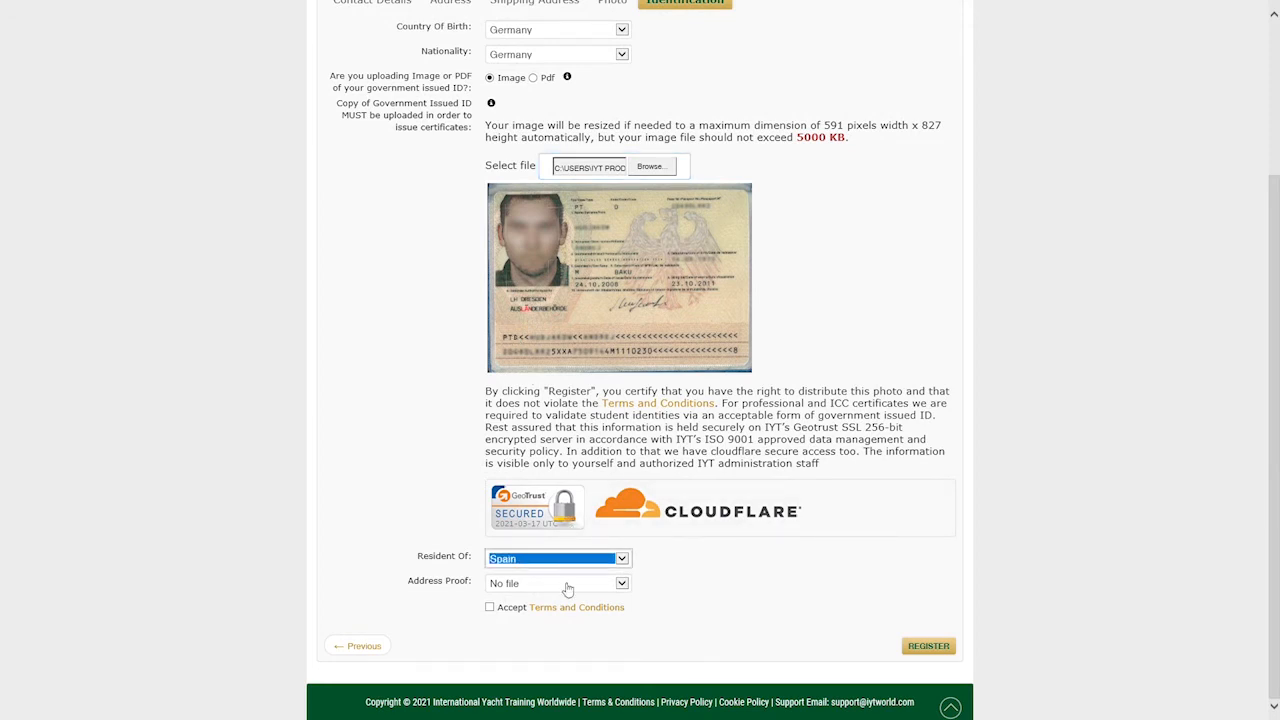
left_click(556, 584)
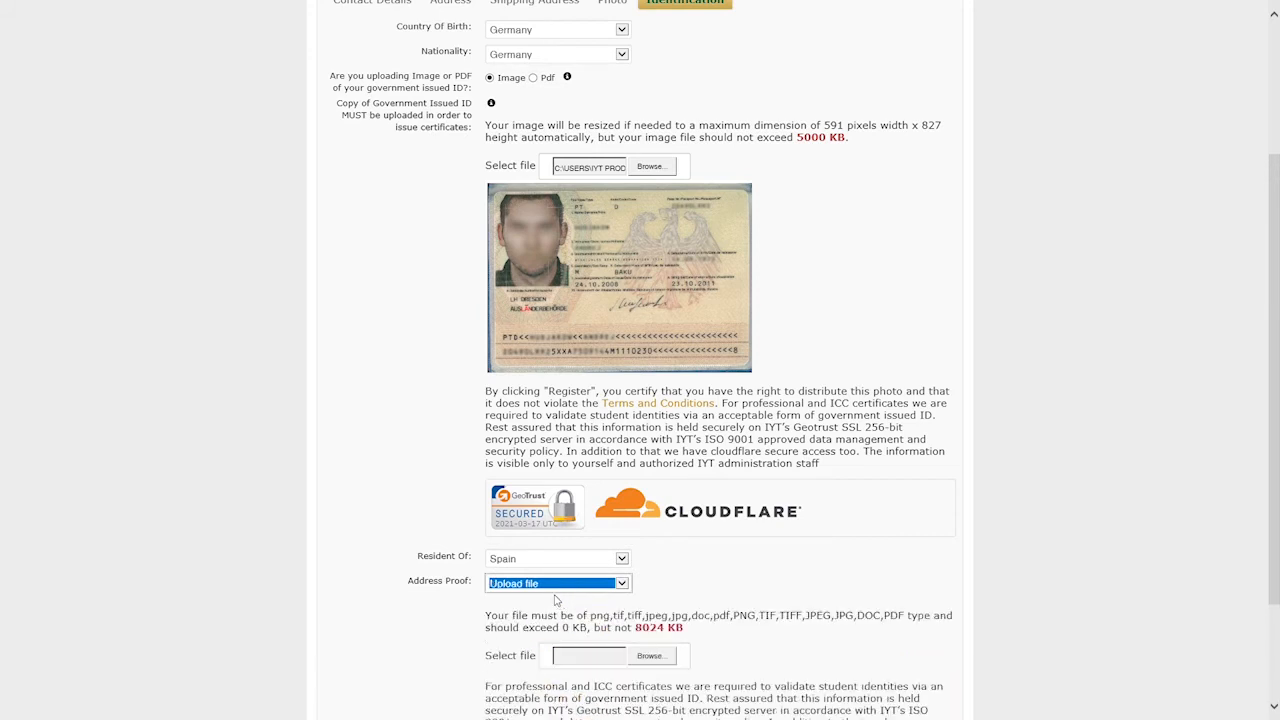
scroll("down", 3)
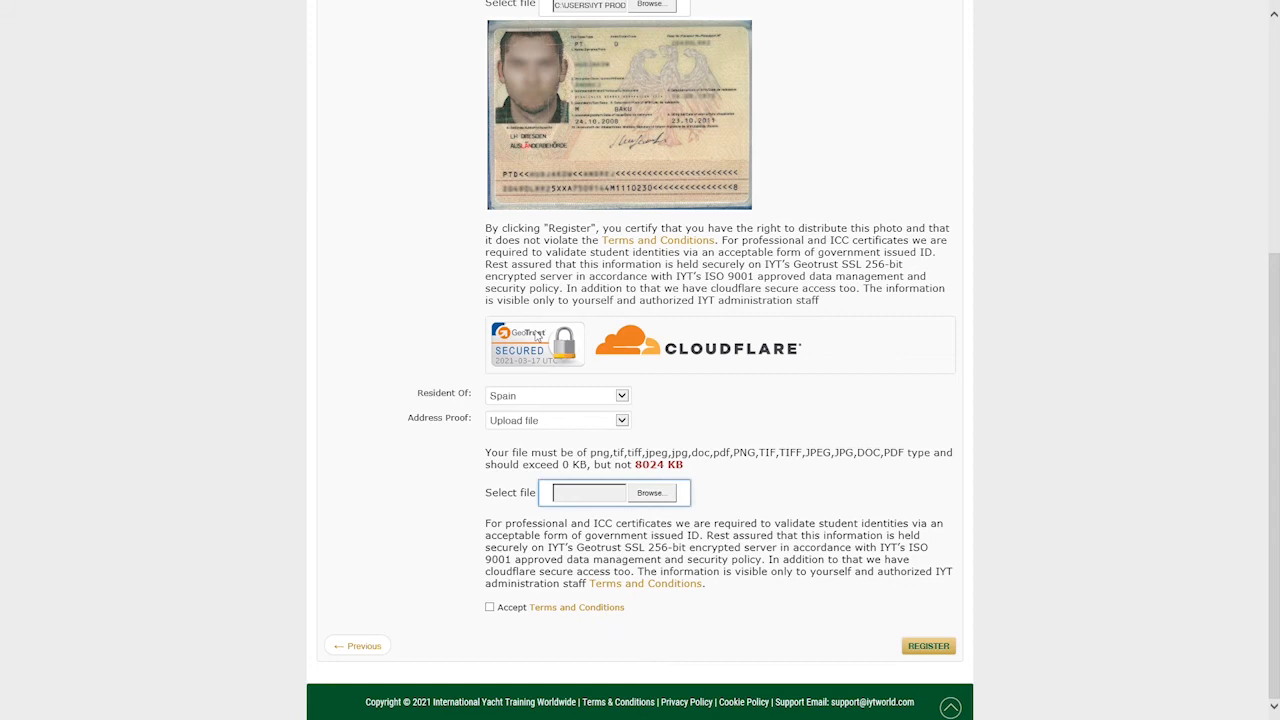
Attach the address proof file, accept the terms and conditions, and register the account
left_click(652, 492)
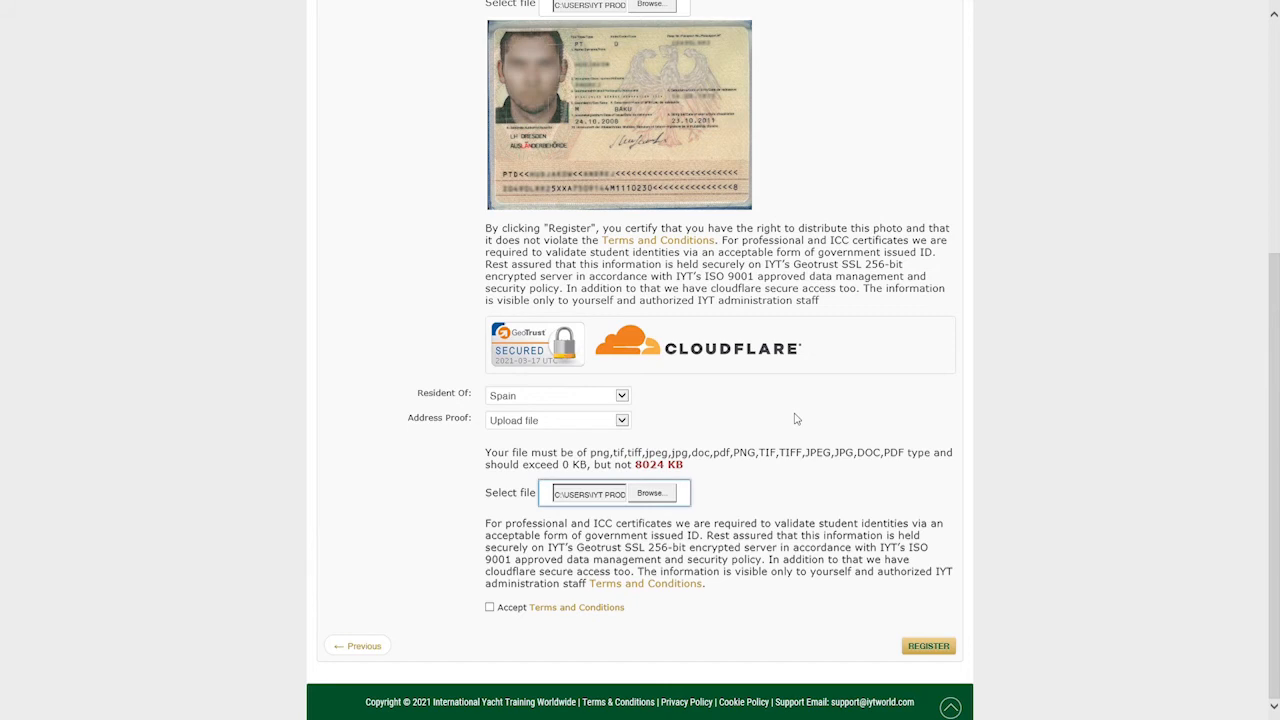
mouse_move(546, 608)
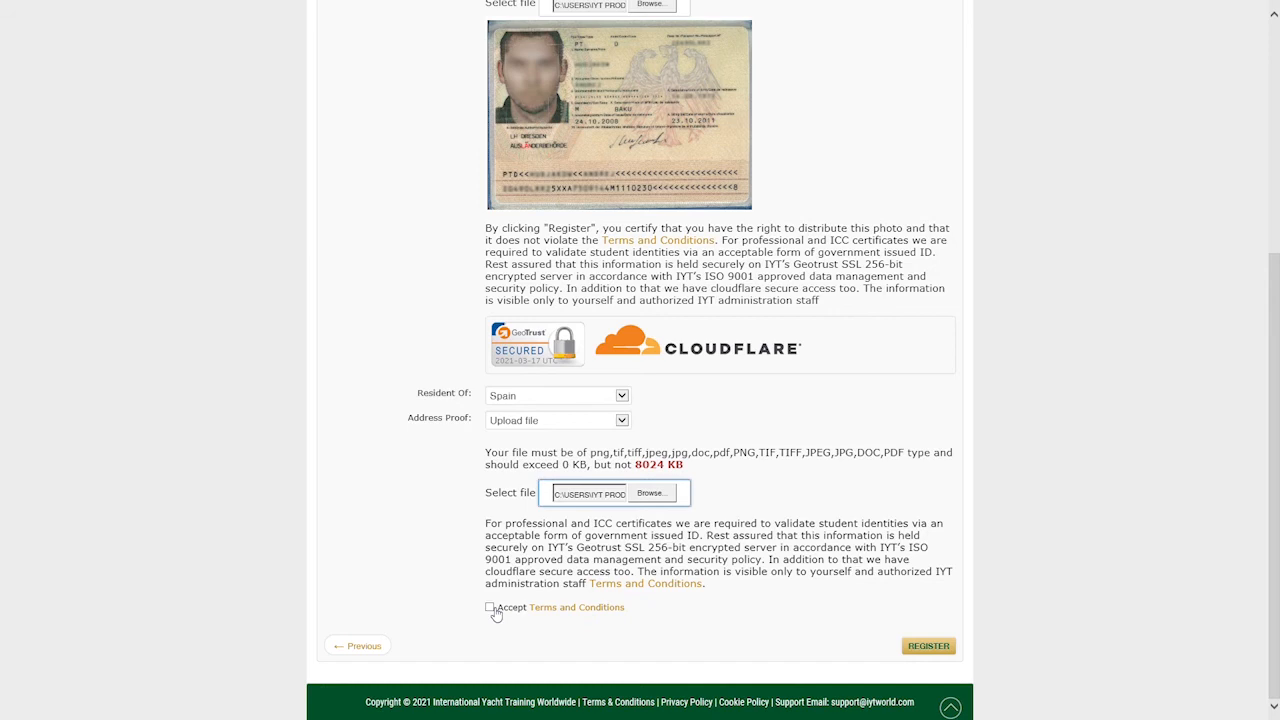
left_click(490, 608)
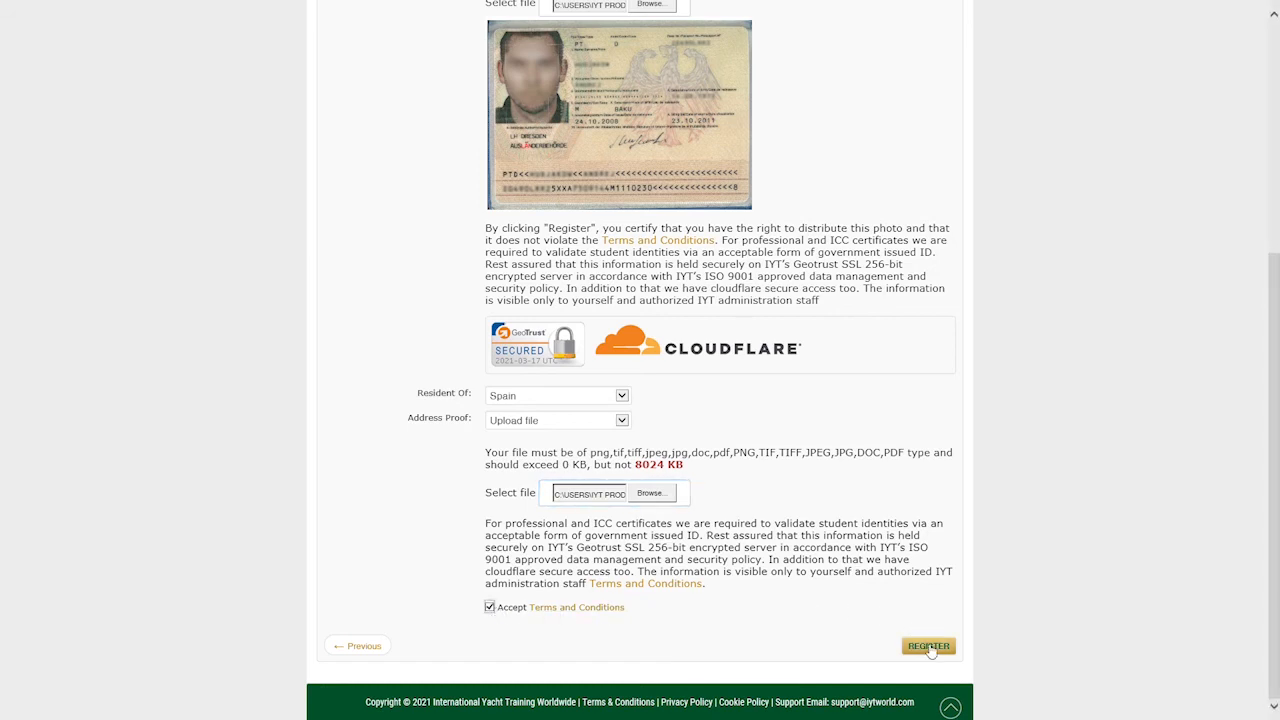
left_click(926, 646)
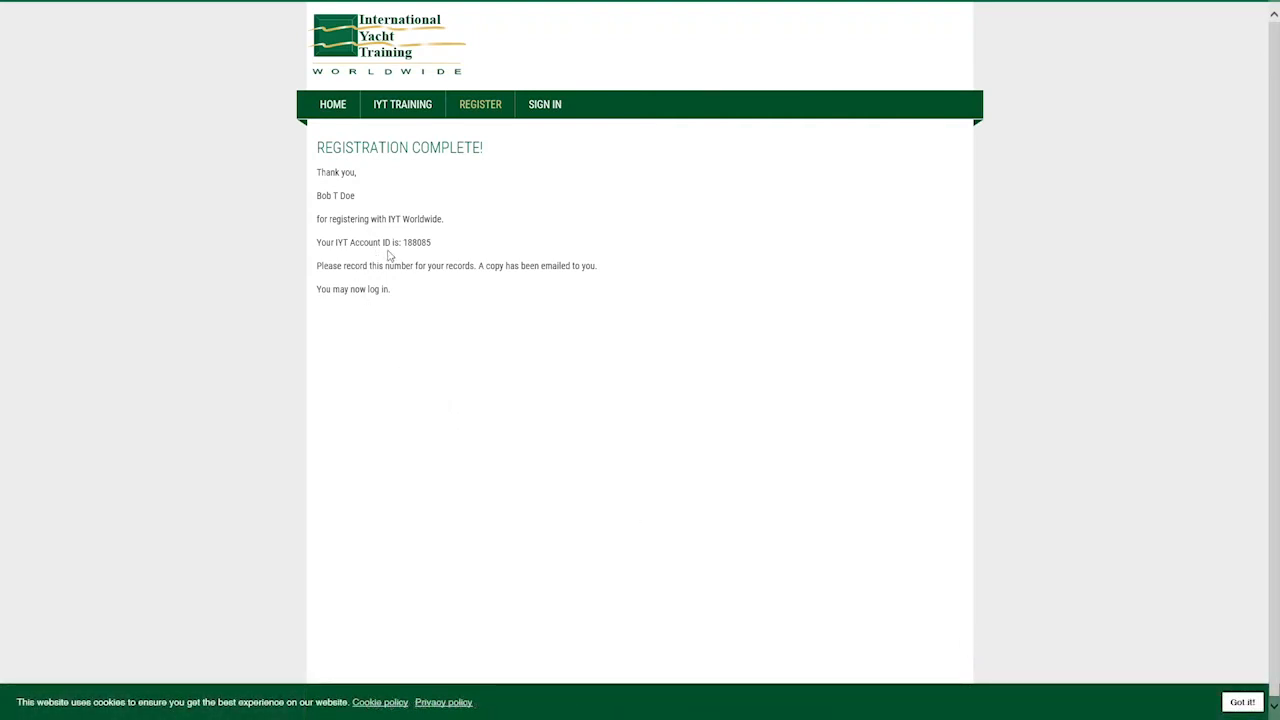
mouse_move(404, 256)
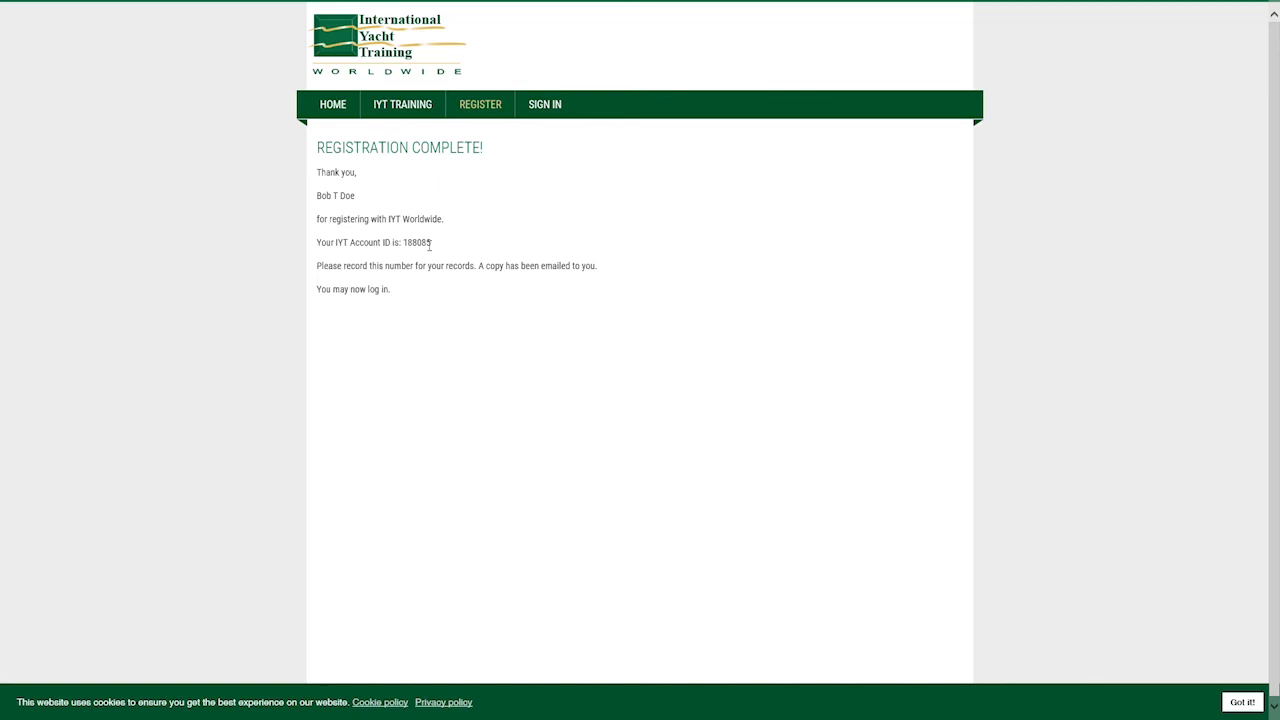
Select the newly issued IYT Account ID number and go to the Sign In page
double_click(416, 242)
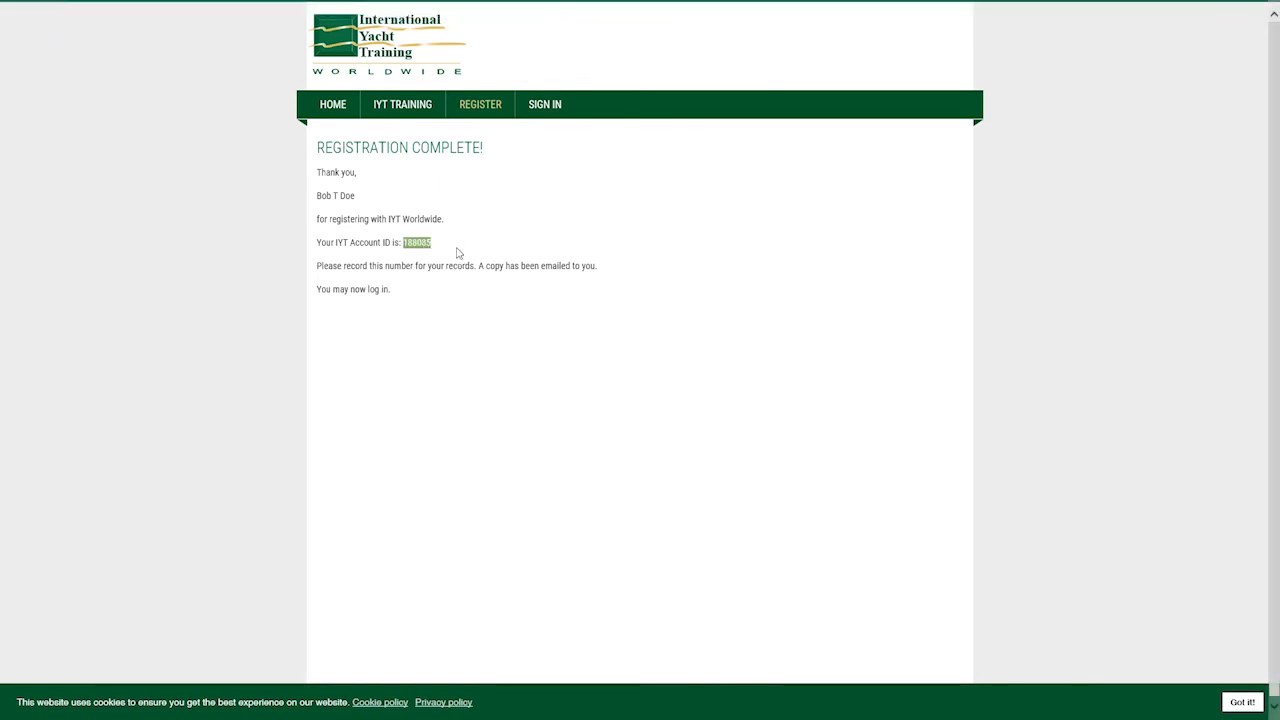
mouse_move(544, 104)
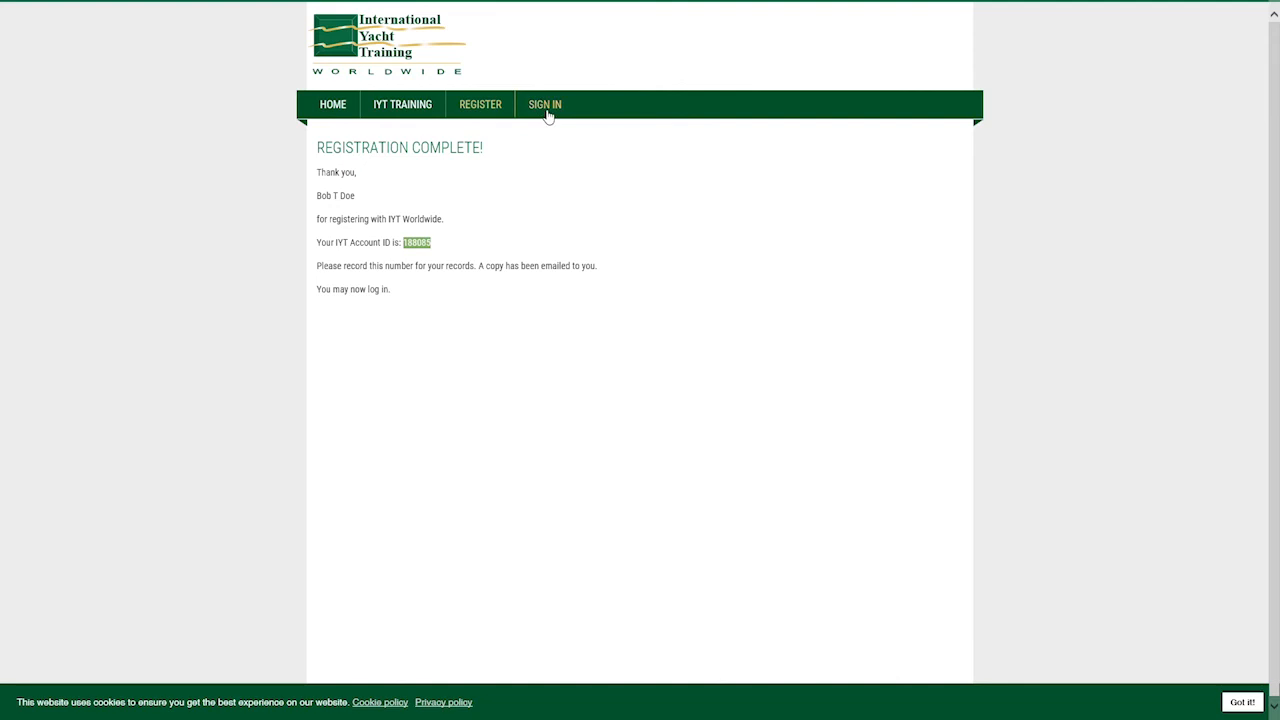
left_click(544, 104)
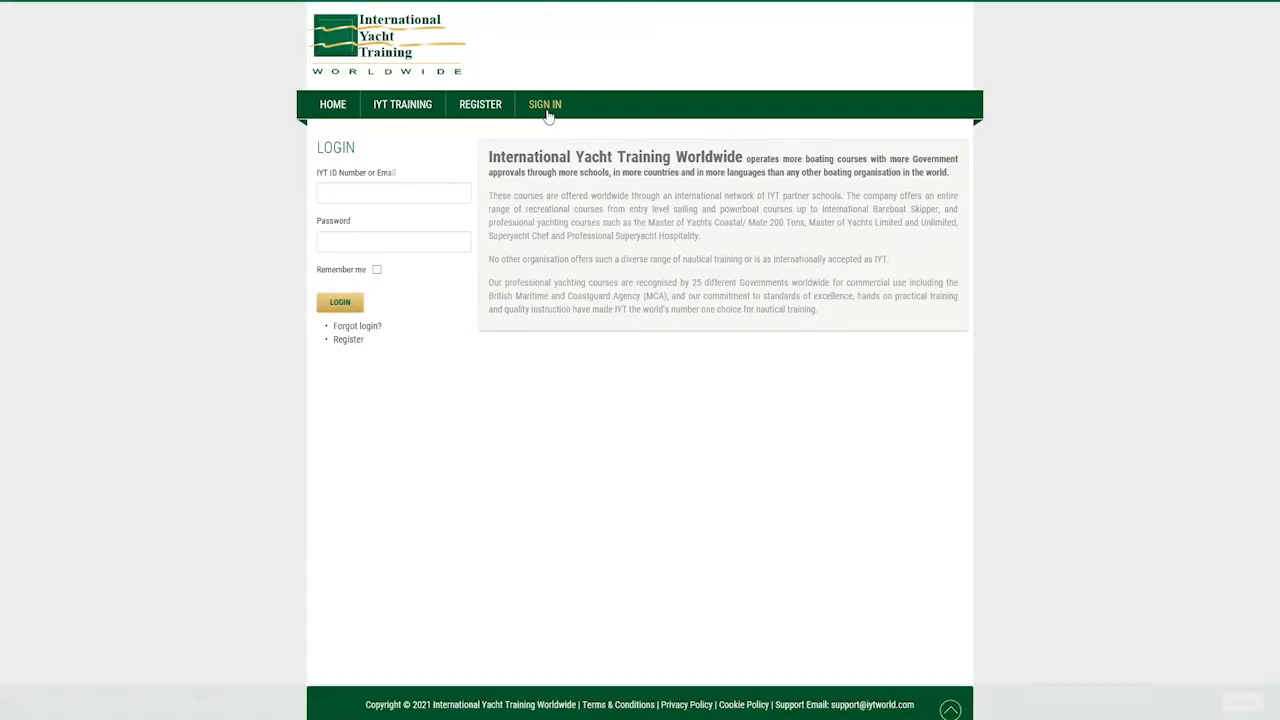
Sign in with the new IYT ID number and password to reach the member home page
left_click(392, 192)
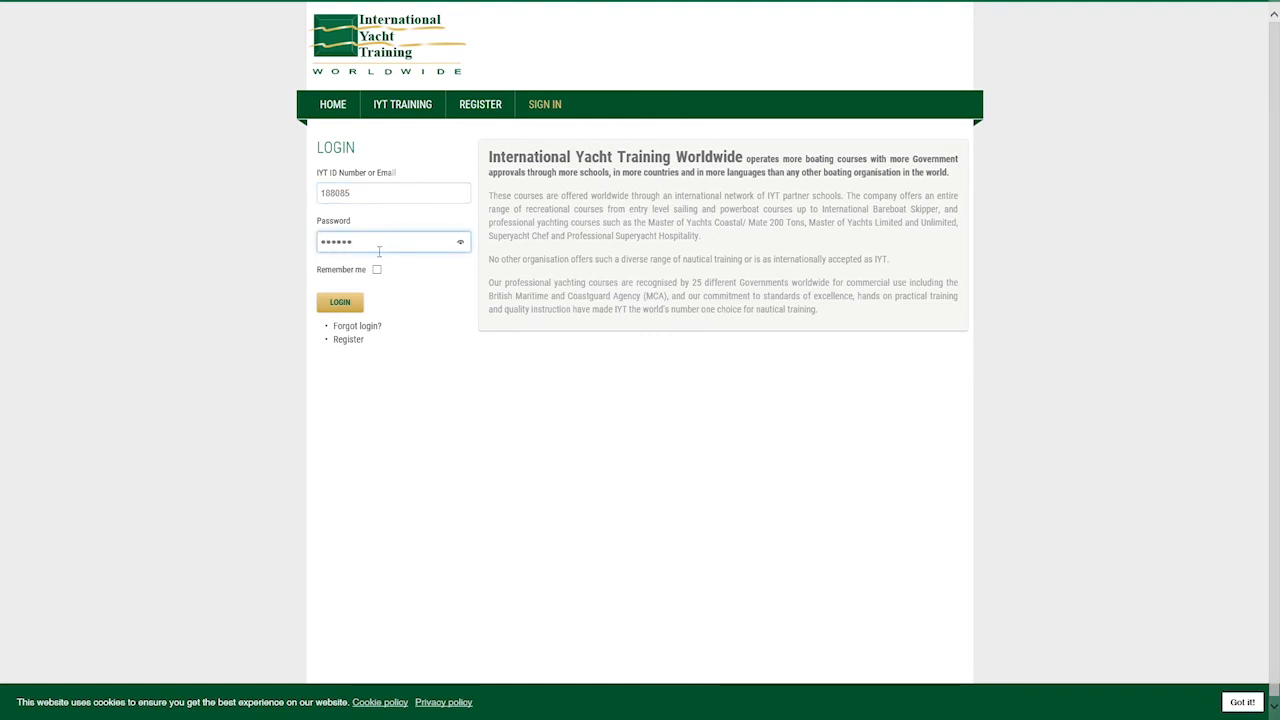
left_click(340, 302)
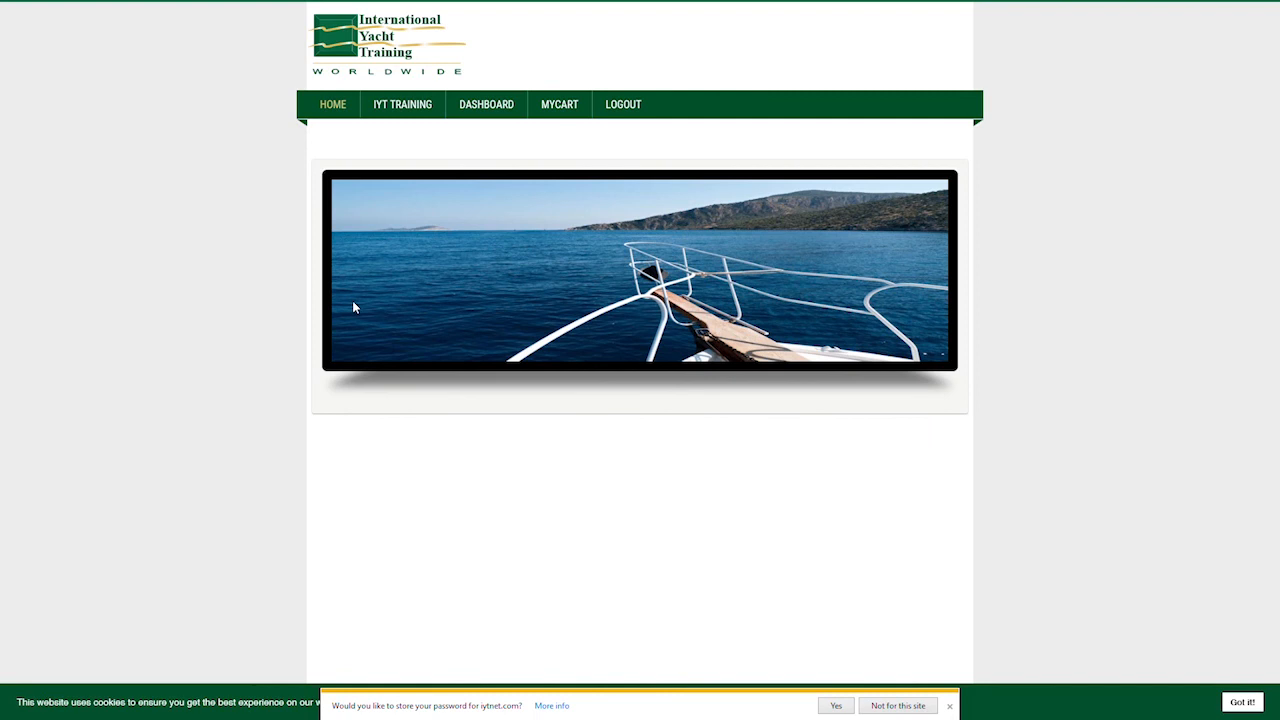
From IYT Online Training Courses, open the free Marine Communications Master VHF SRC eLearning course
left_click(400, 104)
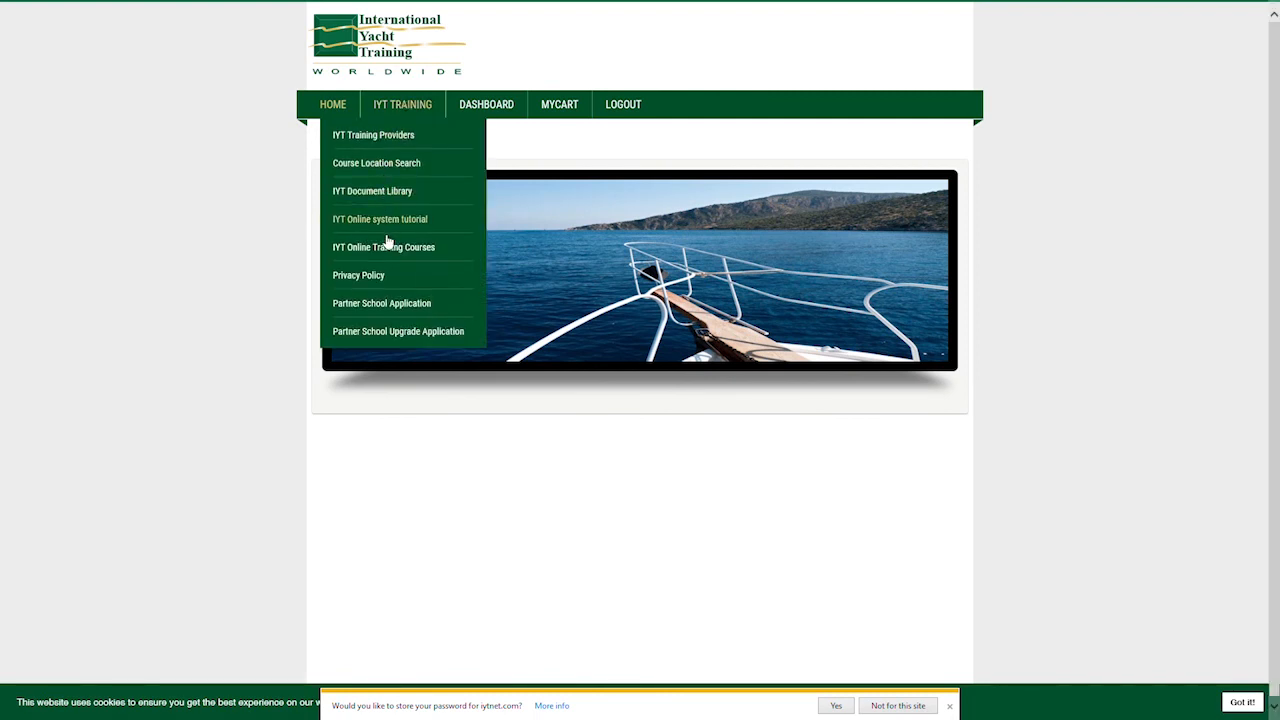
left_click(384, 248)
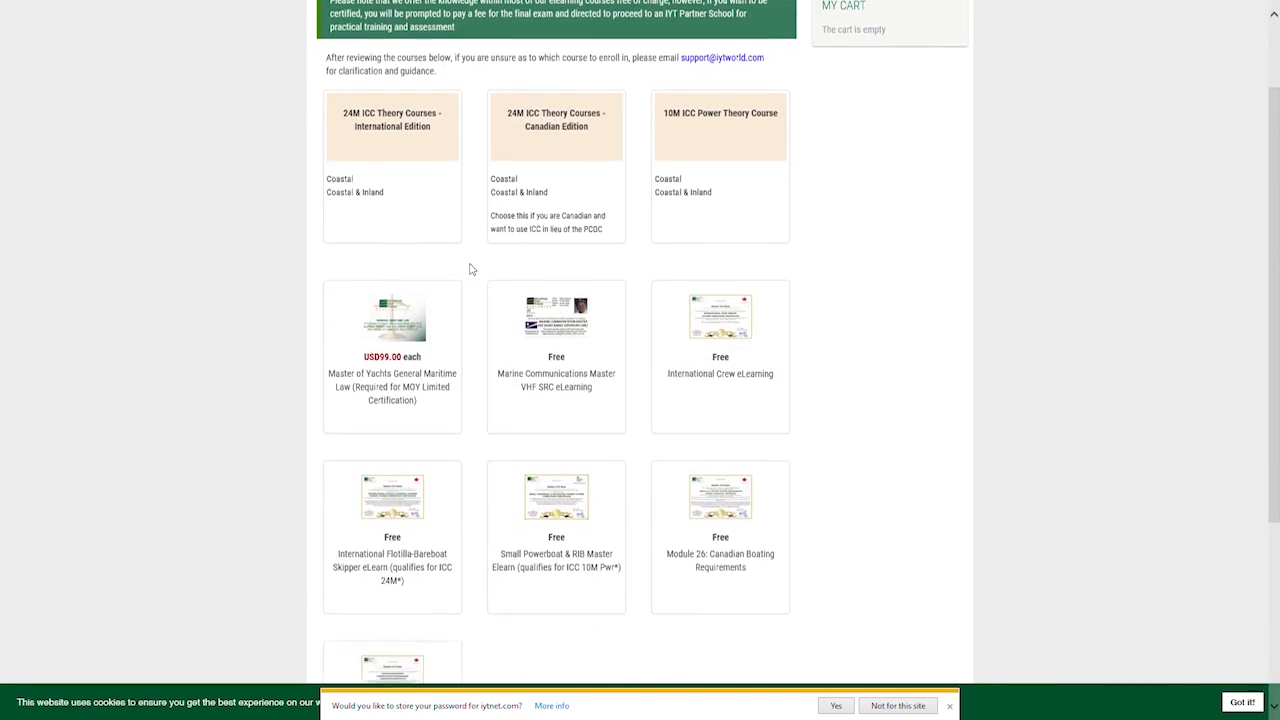
scroll("down", 3)
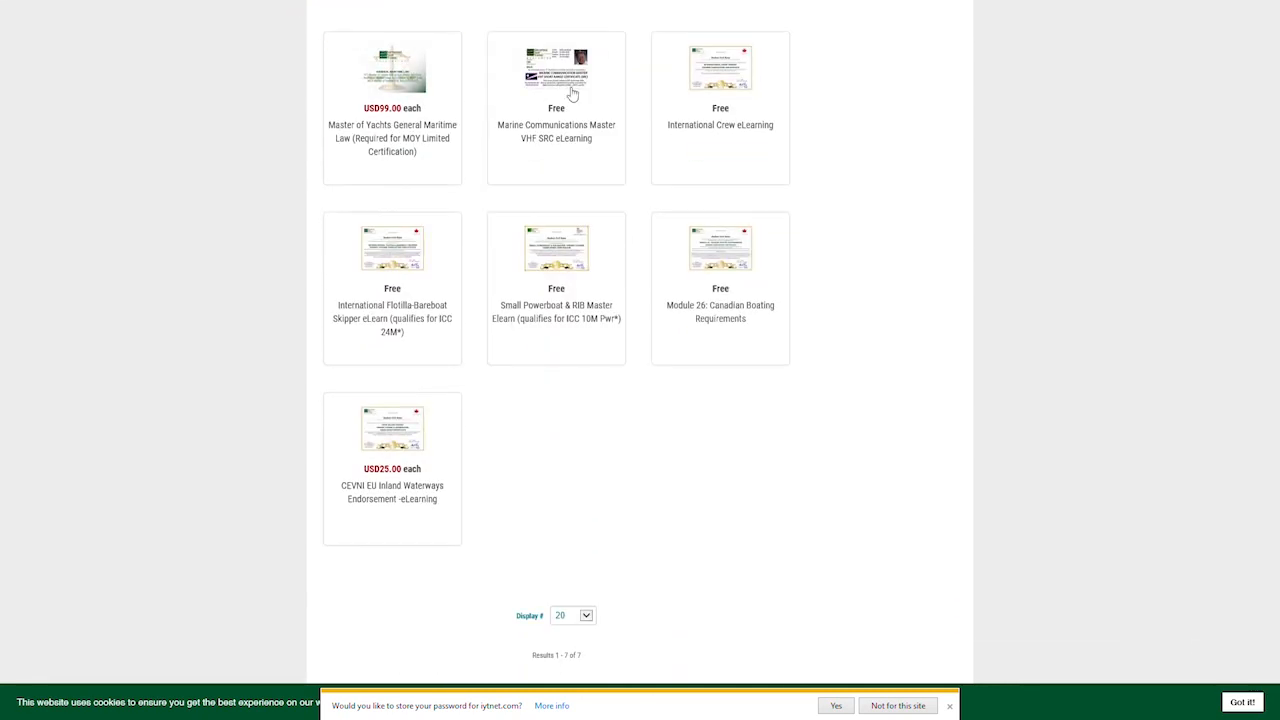
left_click(556, 70)
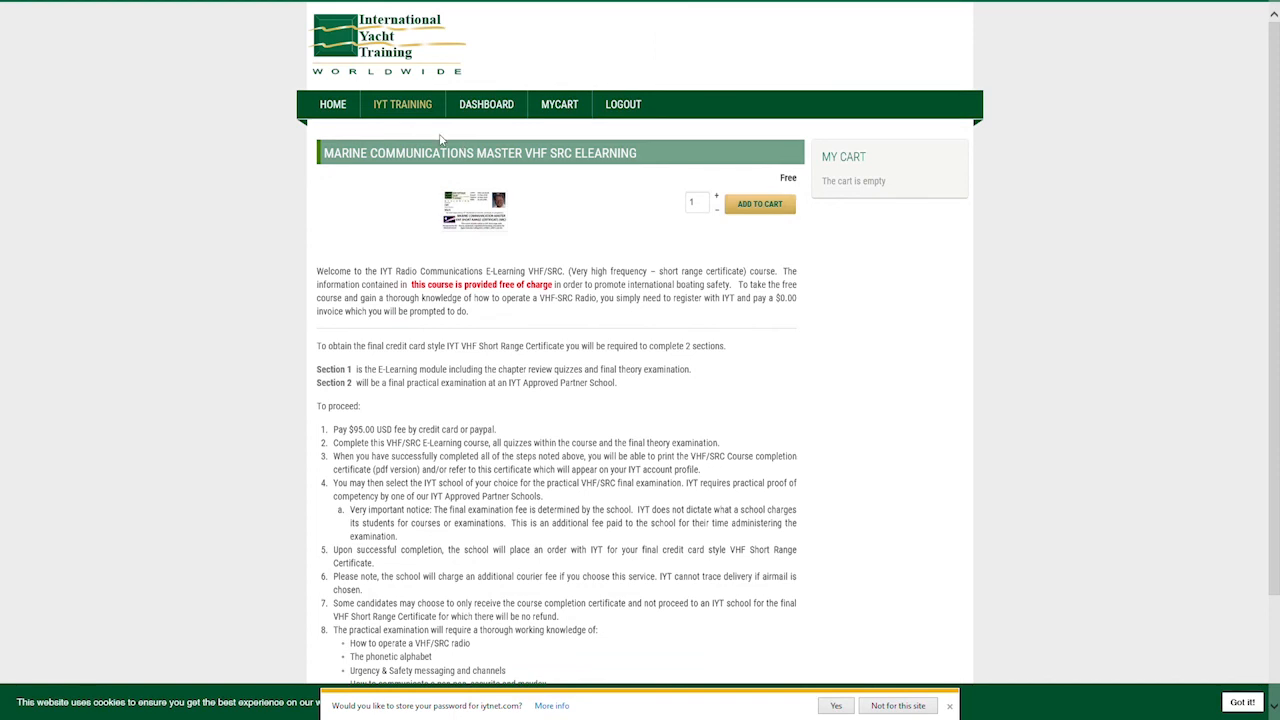
Open View My Profile from the Dashboard menu, showing the empty certificates tab
left_click(484, 104)
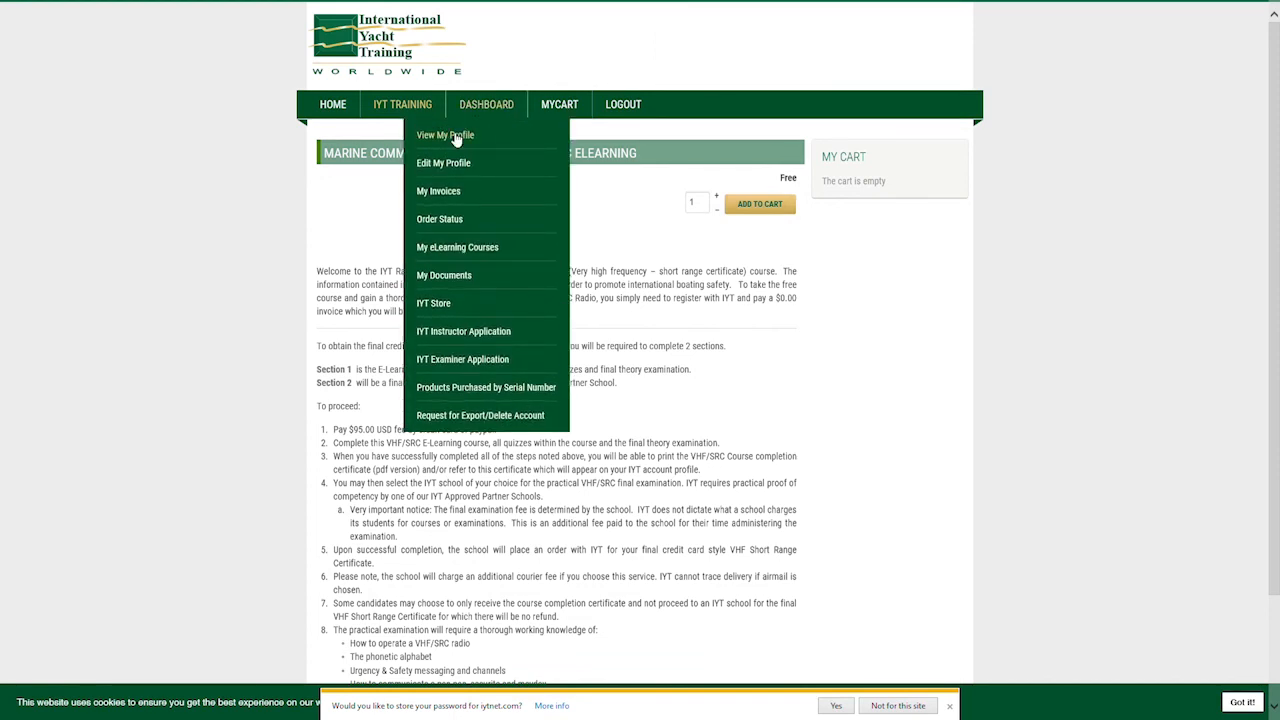
left_click(444, 136)
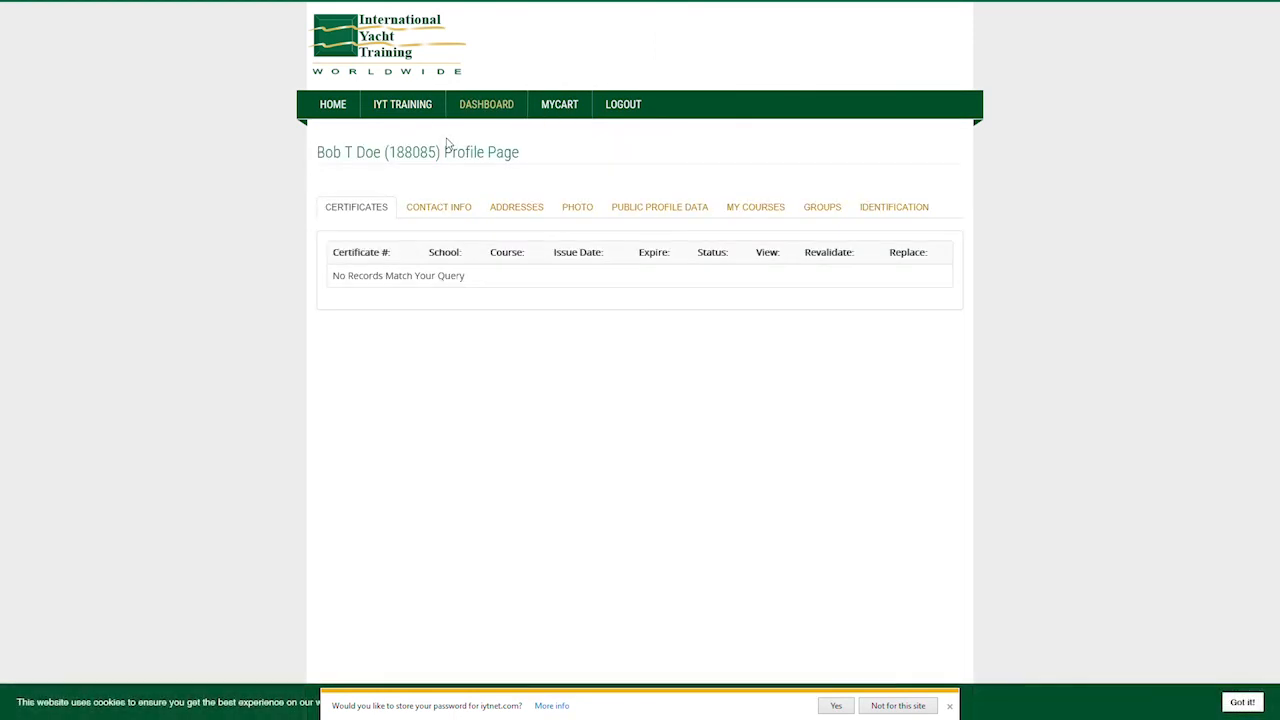